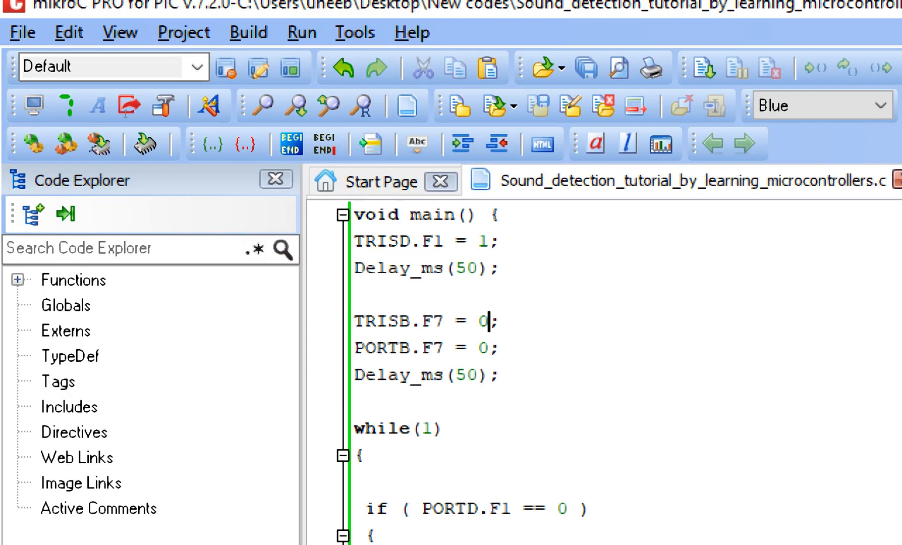
- Start a new standard project through the New Project Wizard
scroll(down, 3)
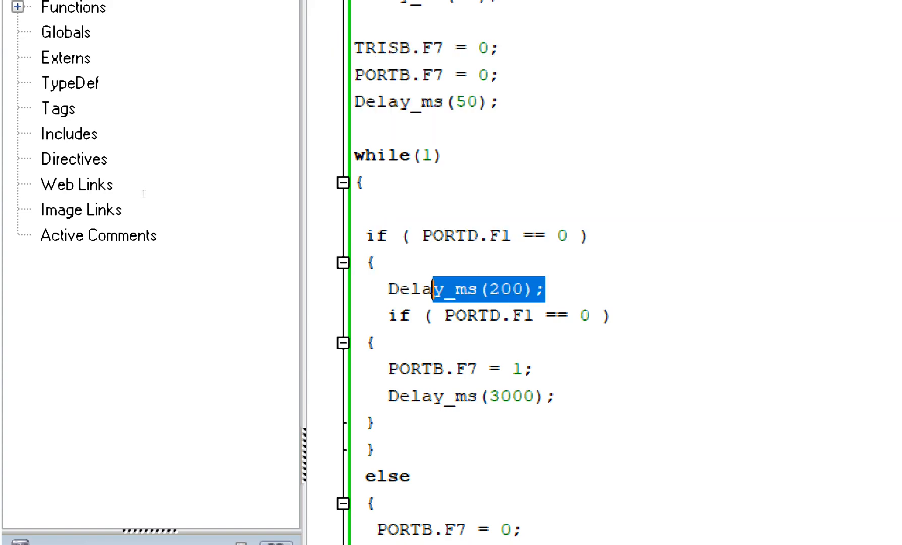
double_click(498, 289)
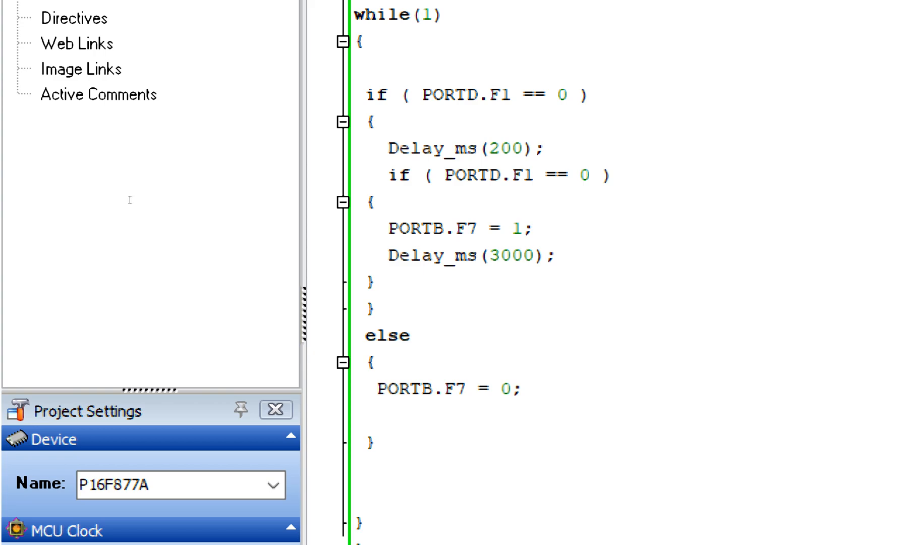
click(420, 228)
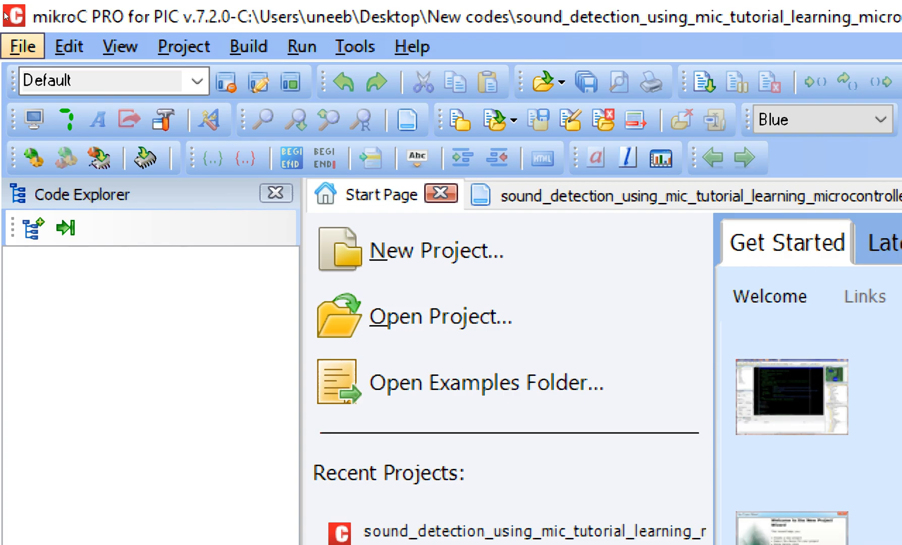
click(68, 46)
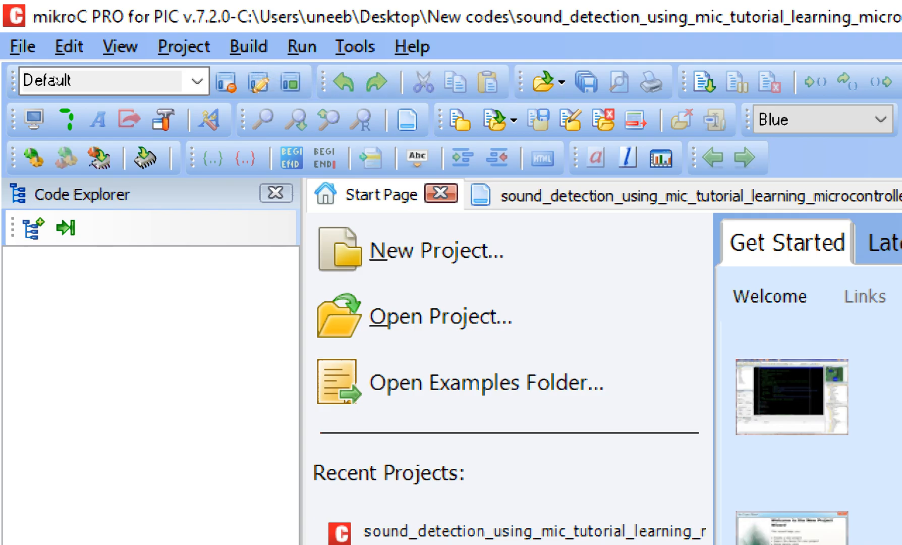
click(435, 249)
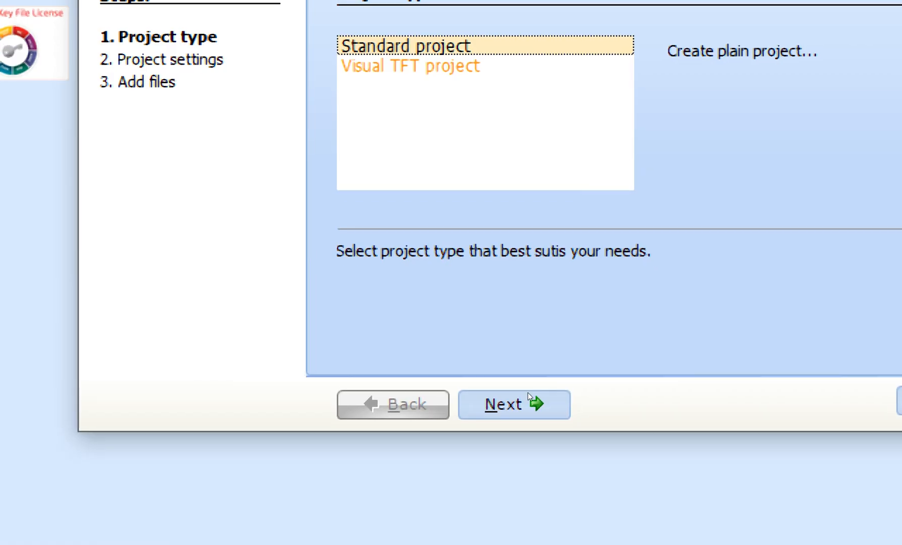
click(513, 404)
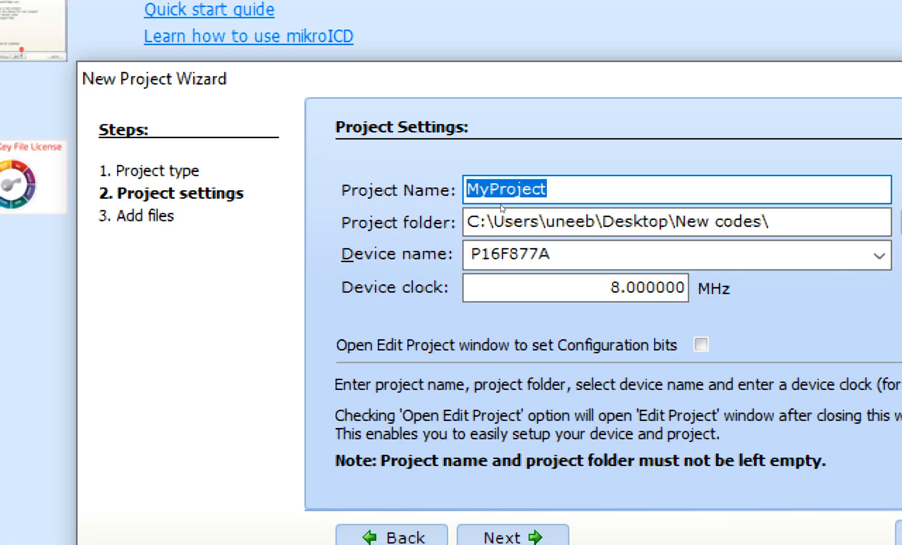
- Name it Sound_detection_tutorial_by_learning_microcontrollers for P16F877A, set the device clock and continue to Add files
text(Sound_))
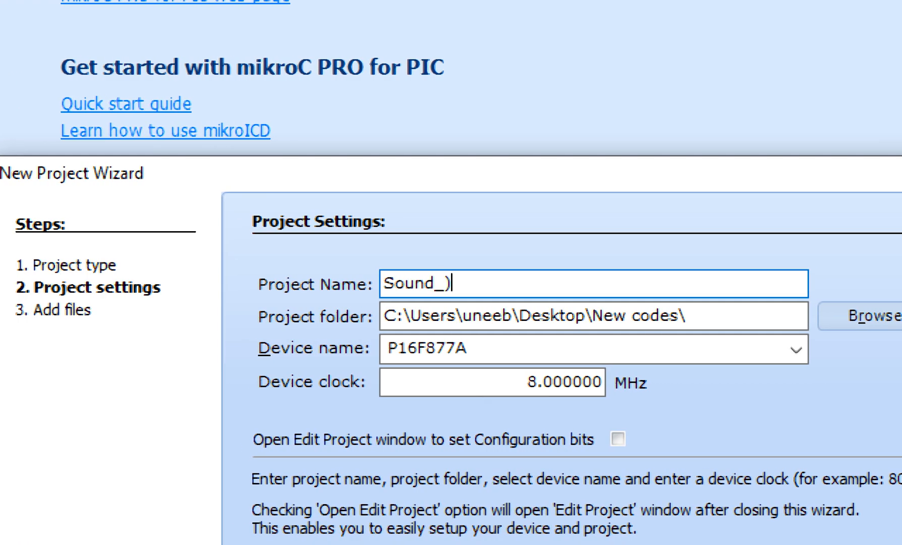
text(de)
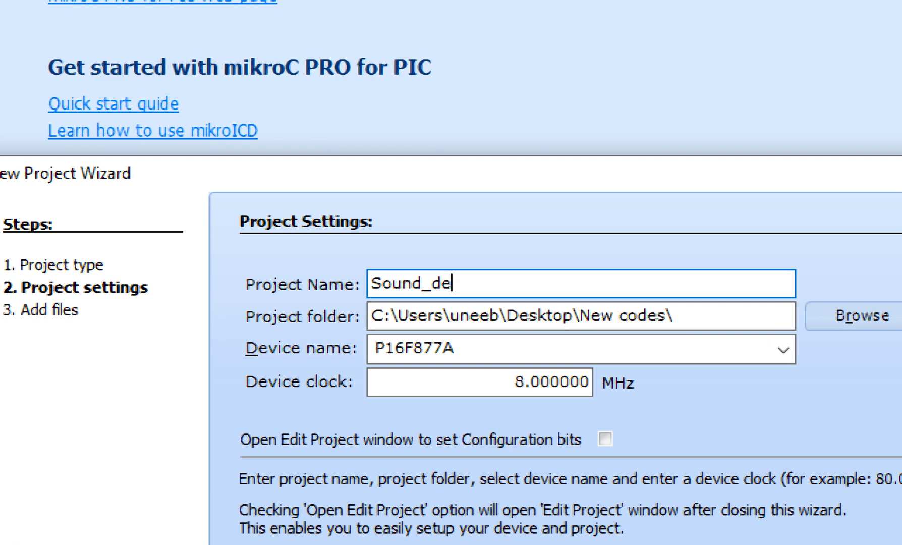
text(tection)
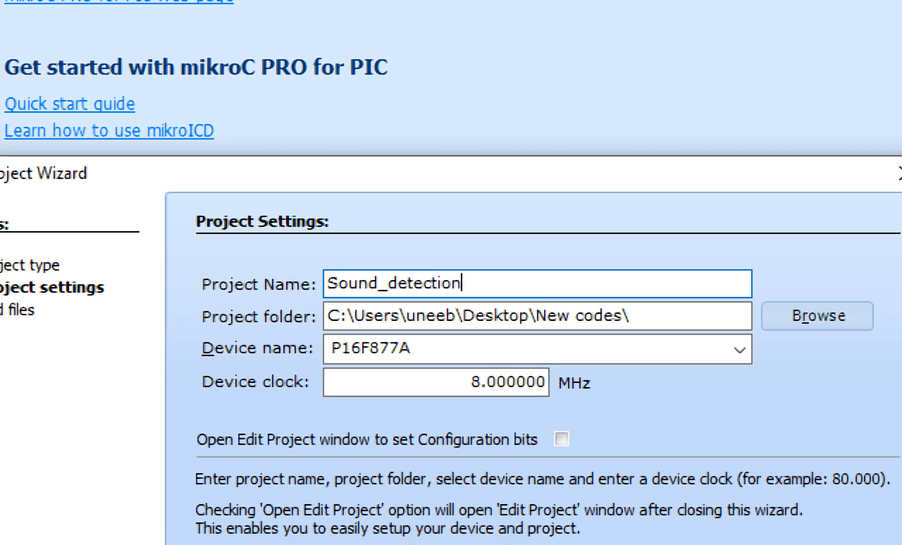
text(_tut)
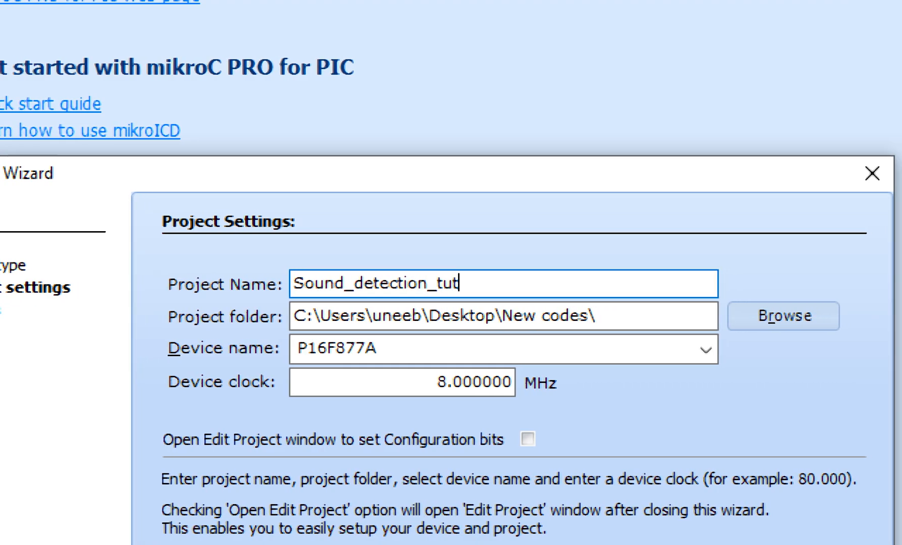
text(orial_by)
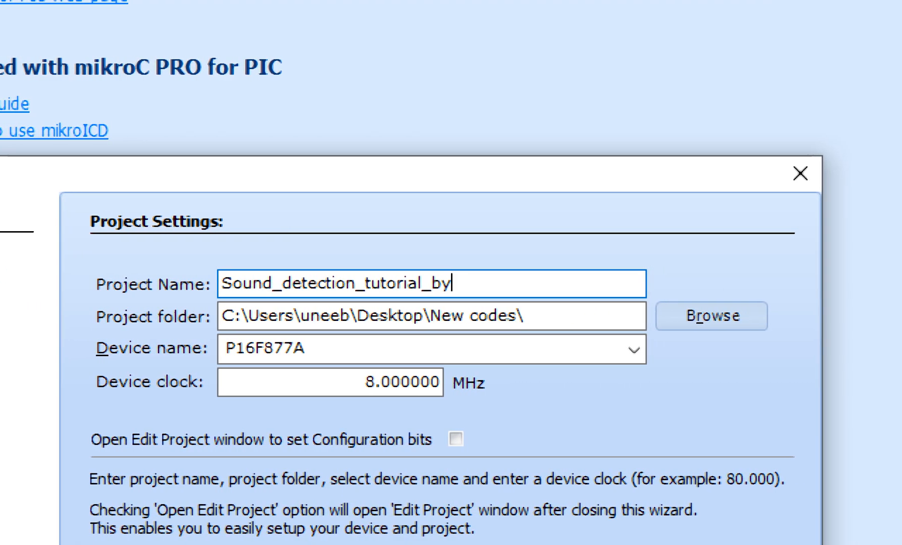
text(_learning_)
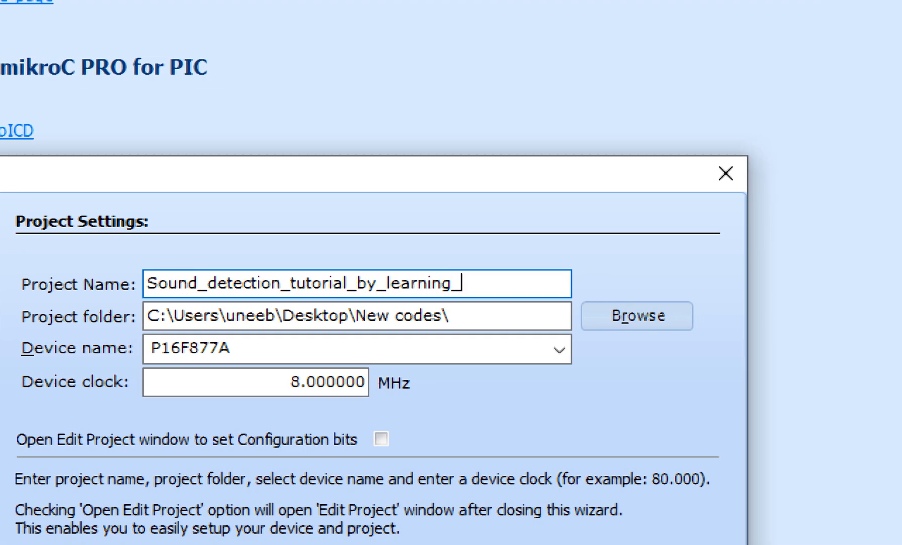
text(microcontrollers)
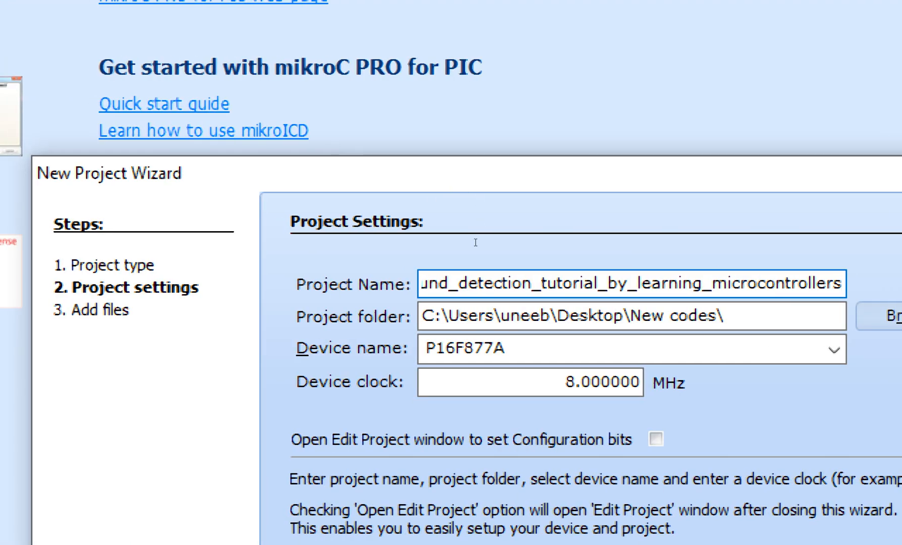
click(834, 349)
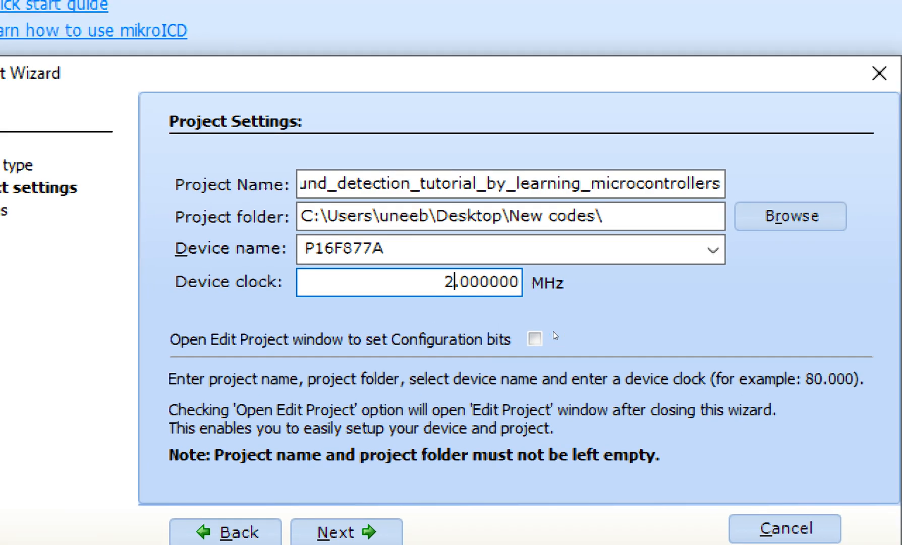
click(347, 531)
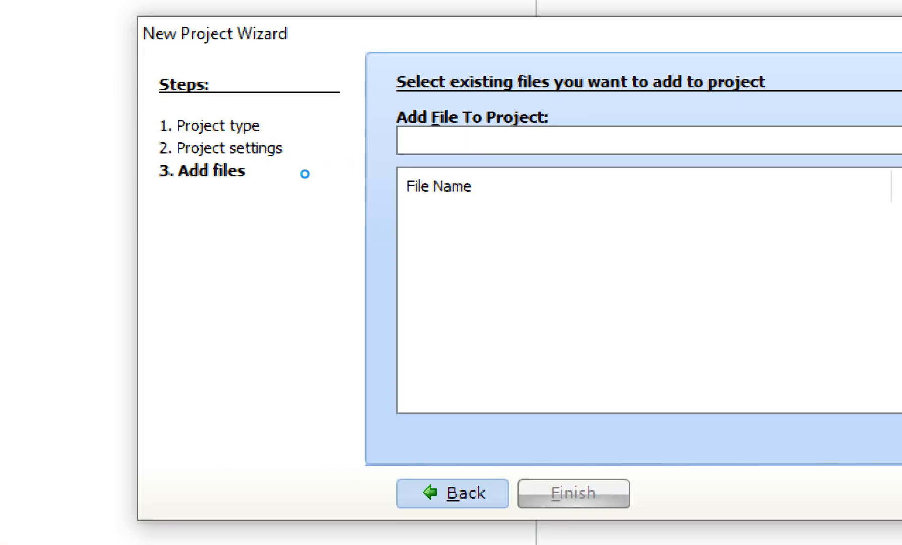
- Finish the wizard and save the new C source file under the project name
click(572, 493)
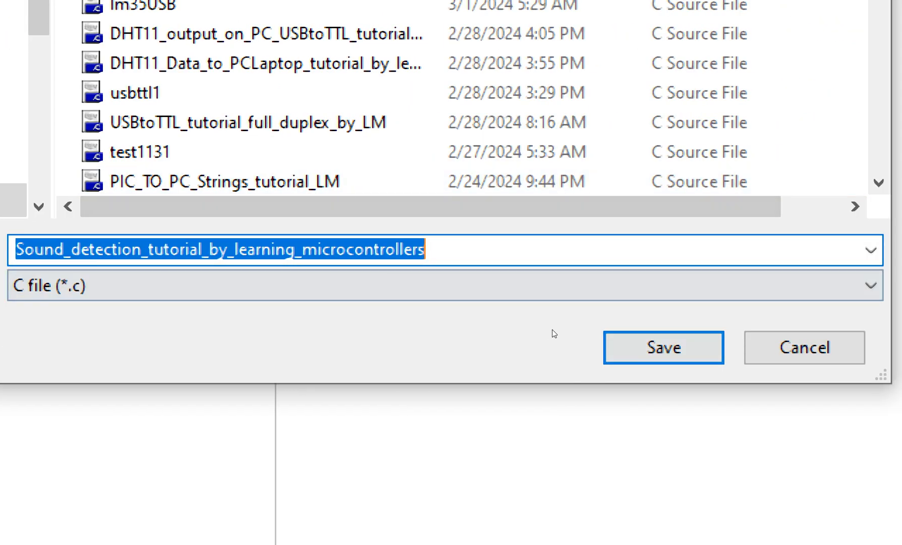
click(663, 348)
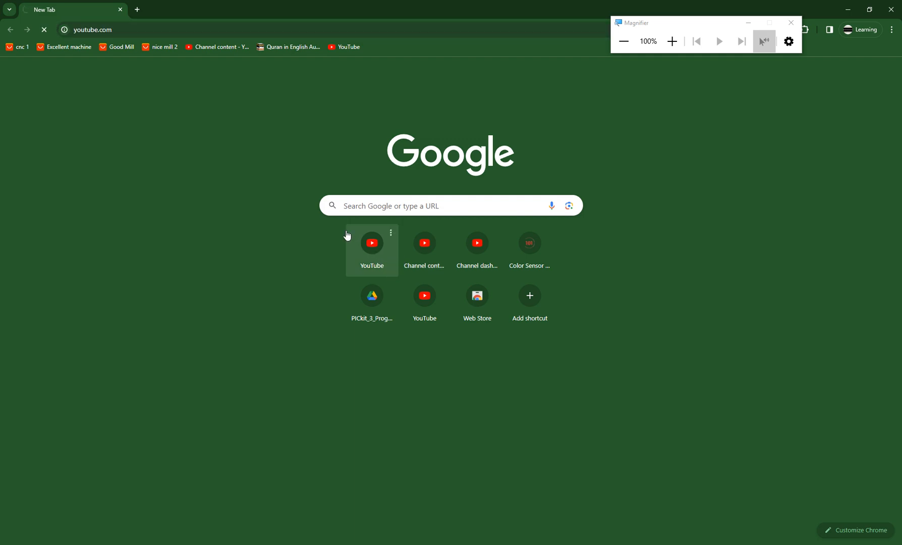
mouse_move(671, 40)
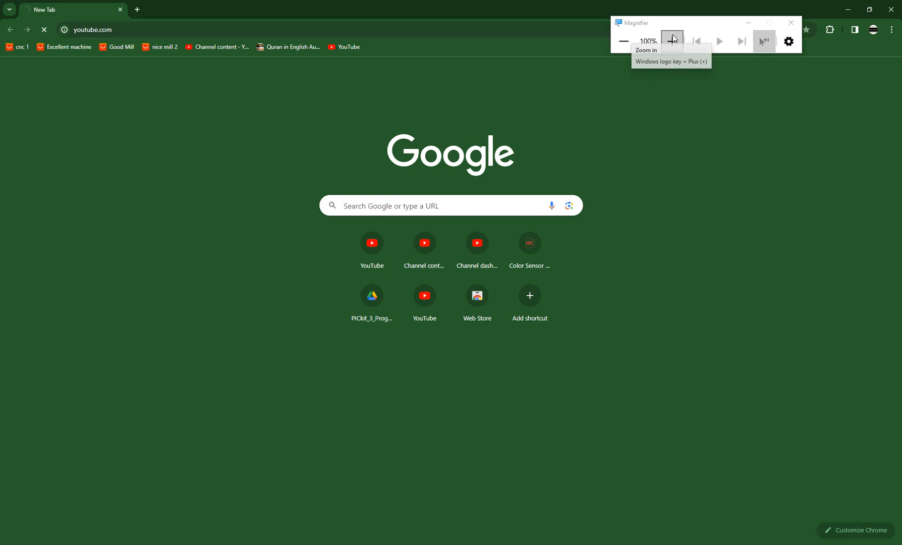
mouse_move(169, 52)
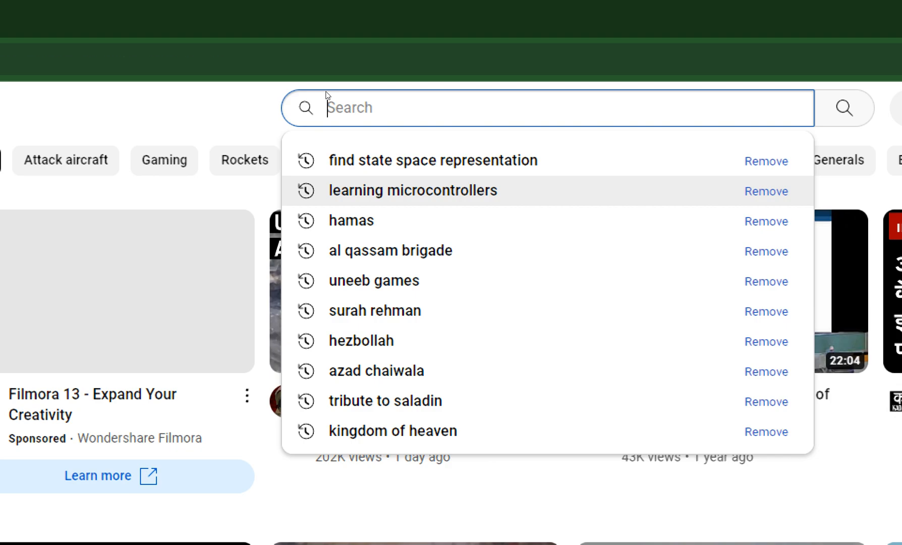
- Search YouTube for 'learning microcontrollers' from the search history
click(411, 190)
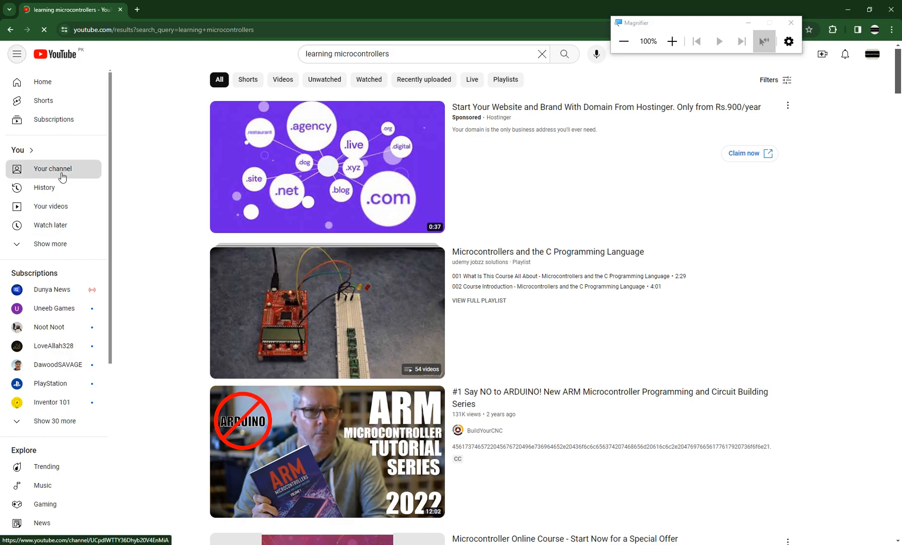
- From the Learning Microcontrollers channel's Videos tab, play the PIC16F877A sound detection video
click(52, 169)
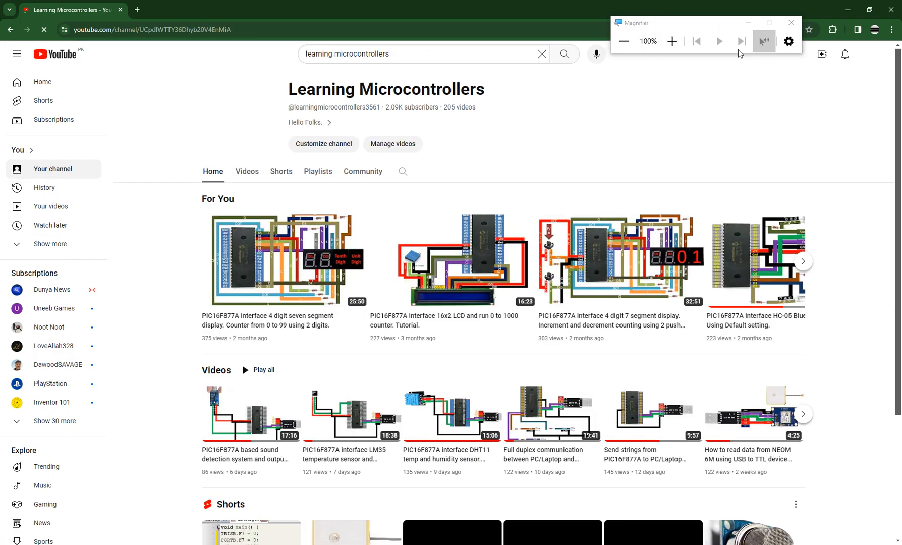
click(672, 41)
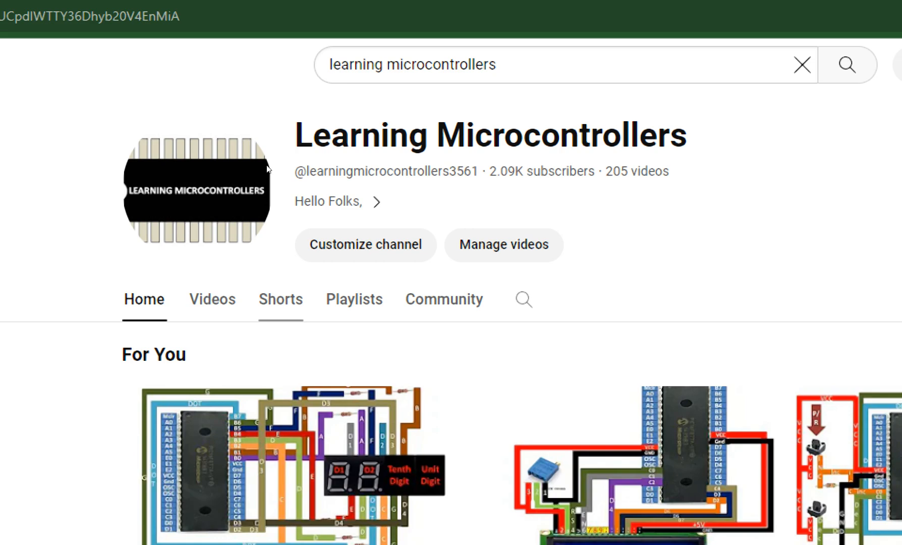
click(212, 300)
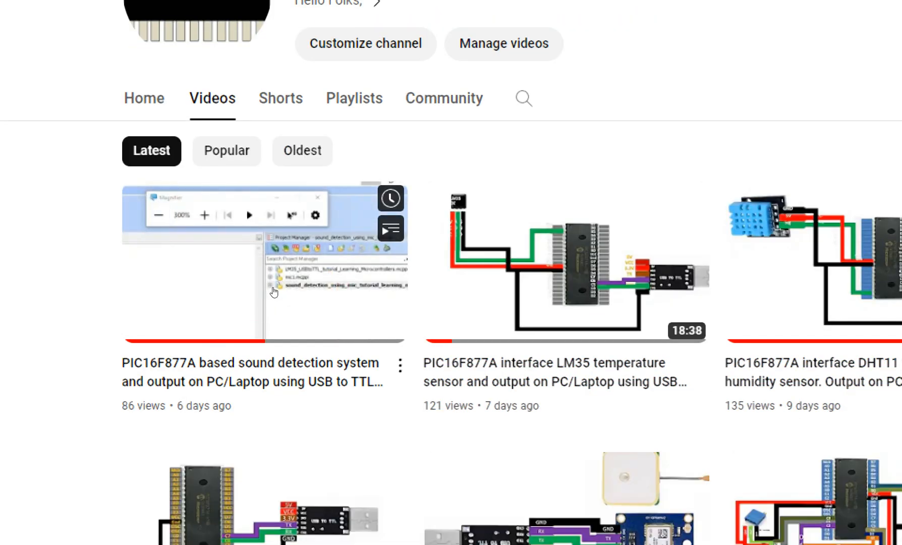
click(262, 262)
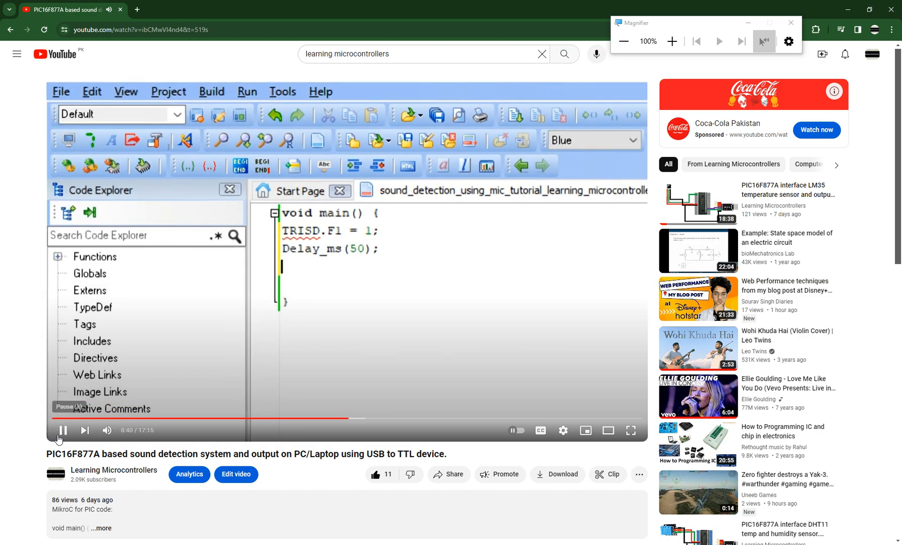
- Pause the sound detection video and move down toward its description
click(63, 430)
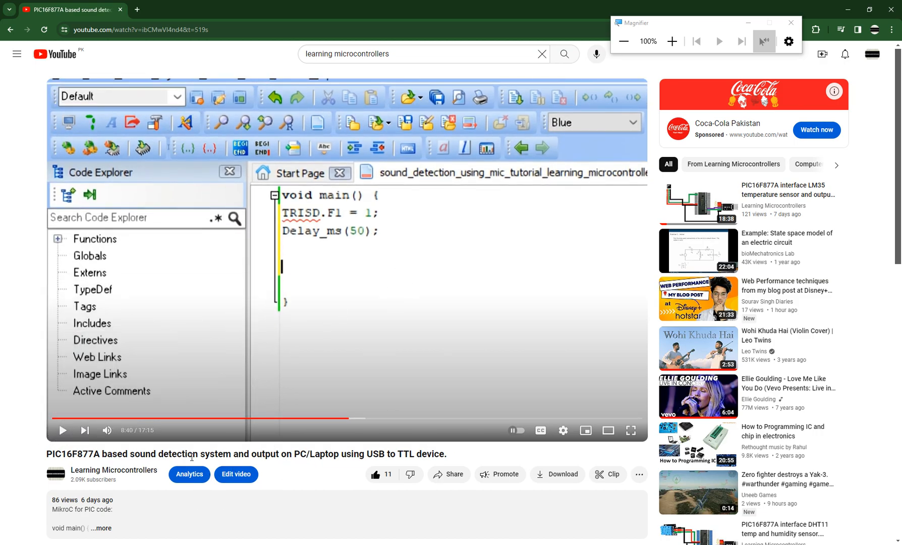
double_click(371, 454)
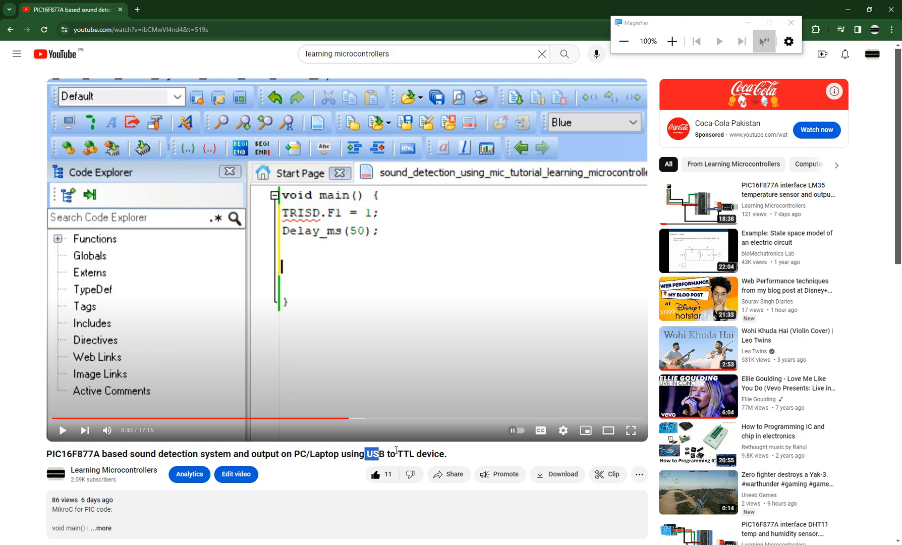
click(670, 42)
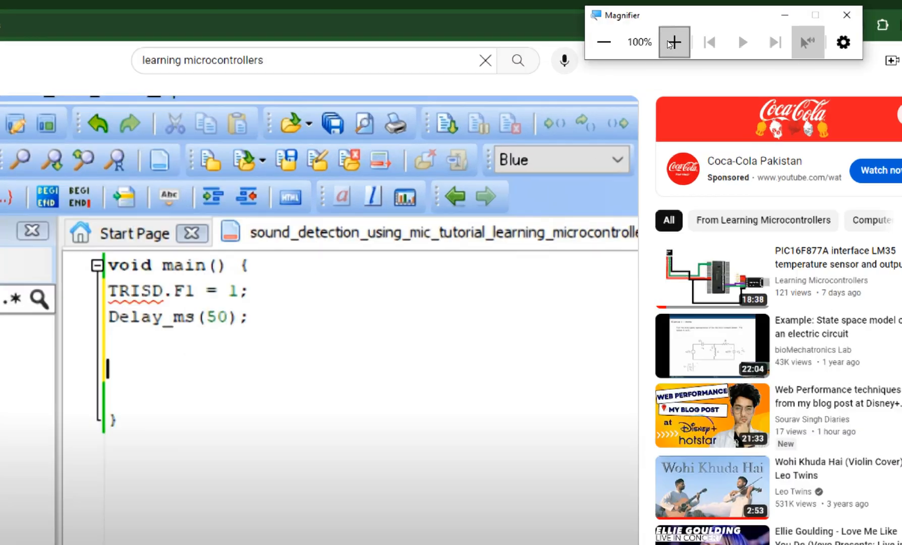
click(674, 42)
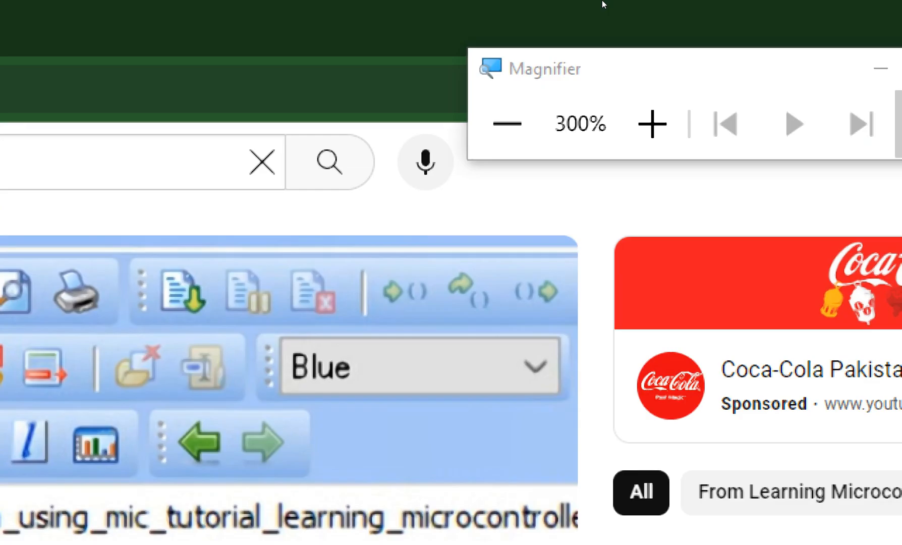
click(504, 124)
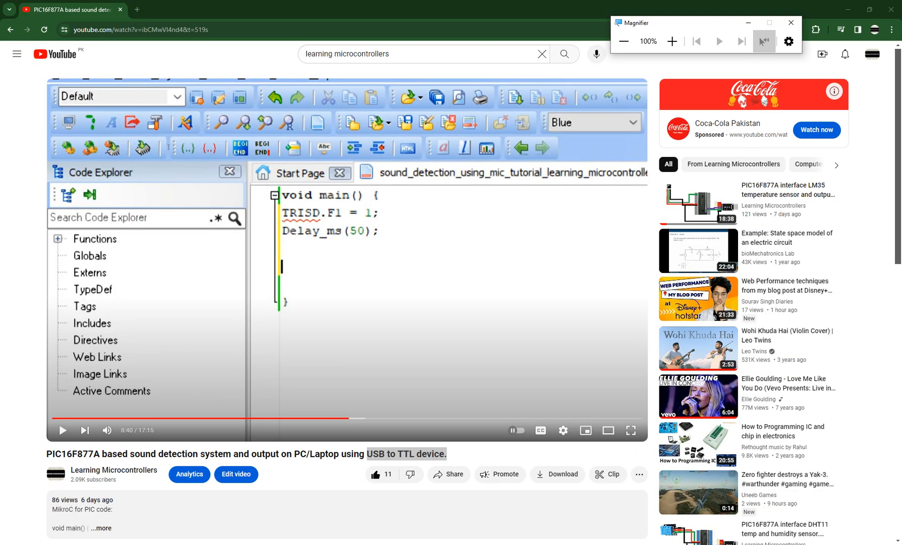
- Expand the full description and select the MikroC sound-detection code for copying
scroll(down, 3)
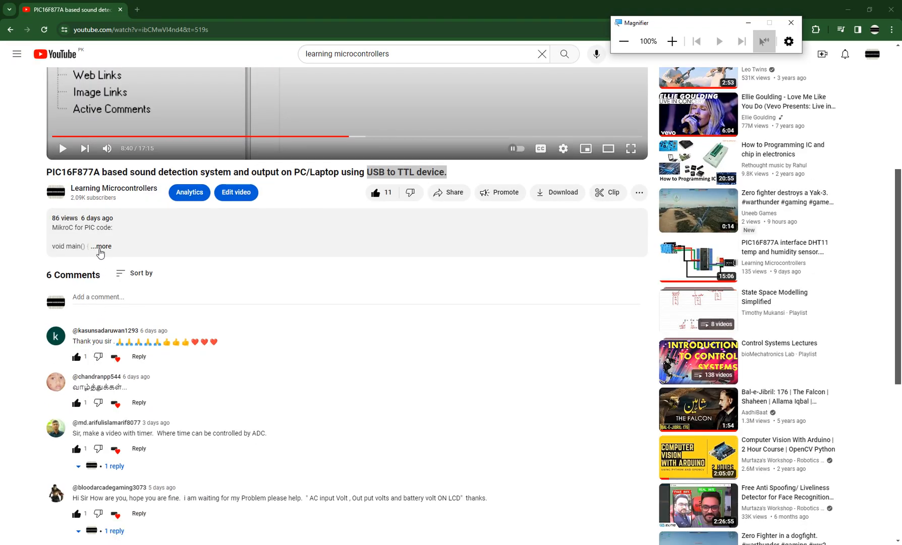
click(671, 41)
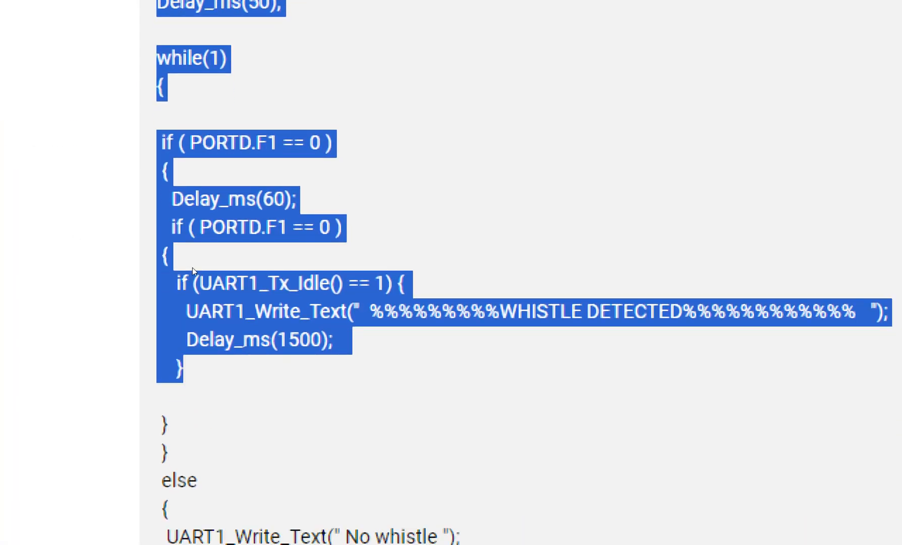
scroll(down, 3)
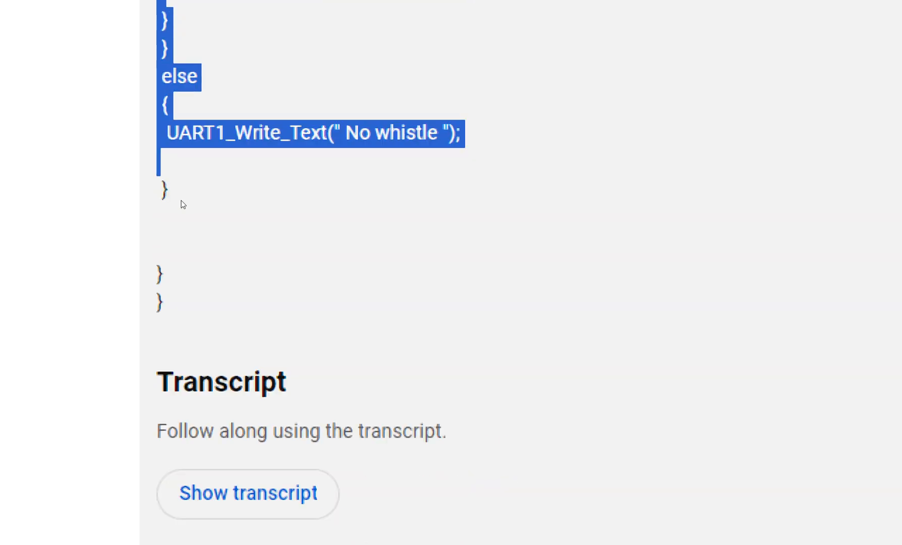
scroll(up, 3)
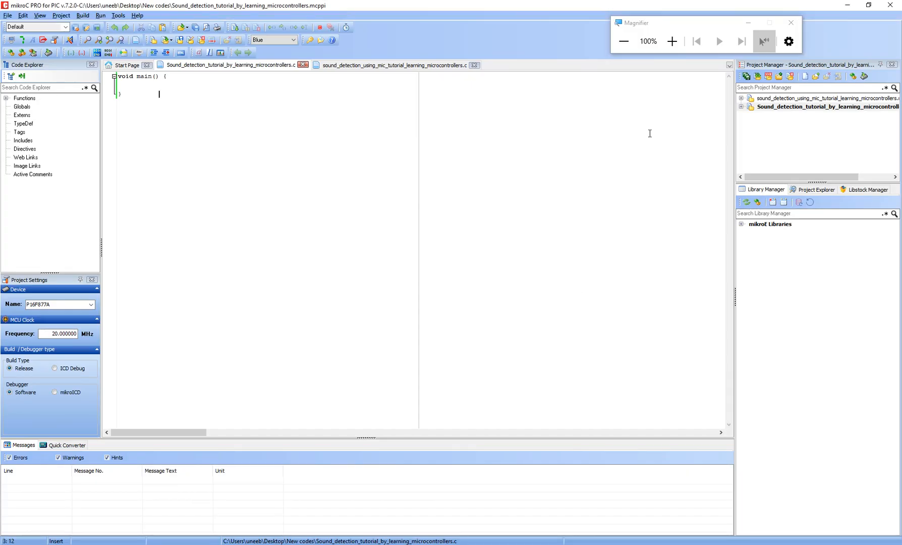
- Paste the code into main and delete the UART1_Init and UART1_Write_Text lines with their delays
click(672, 41)
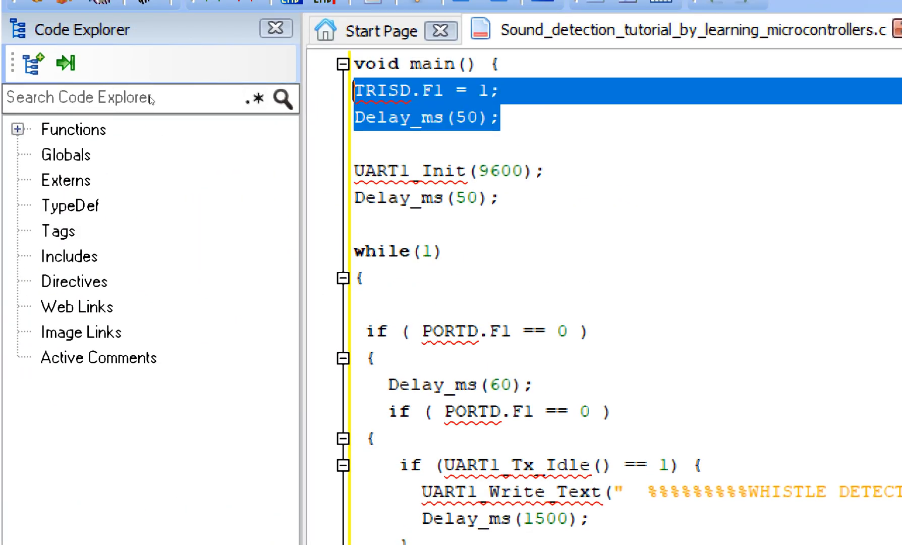
click(494, 117)
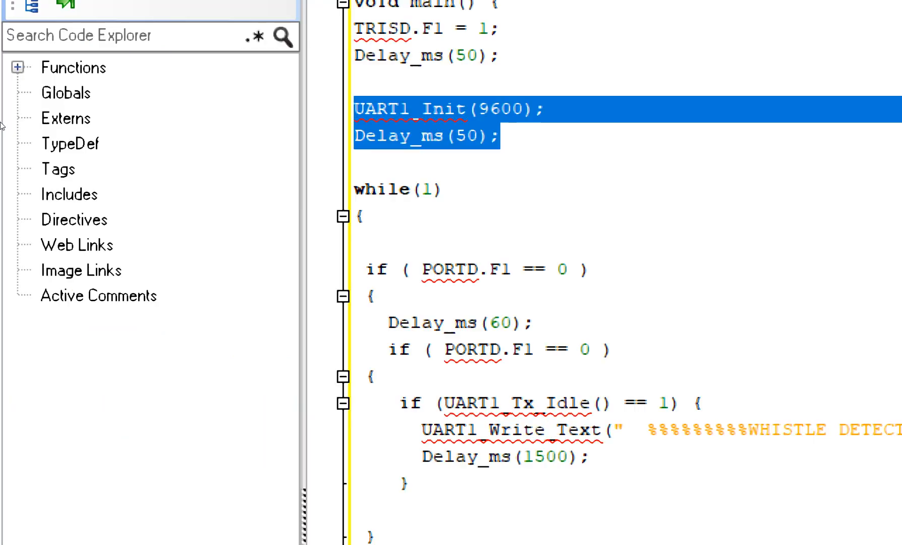
mouse_move(154, 138)
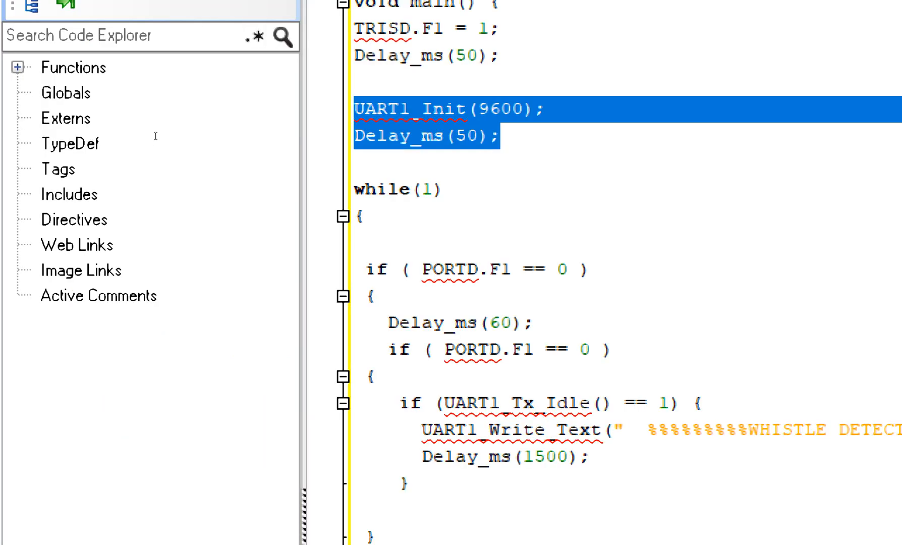
key(Delete)
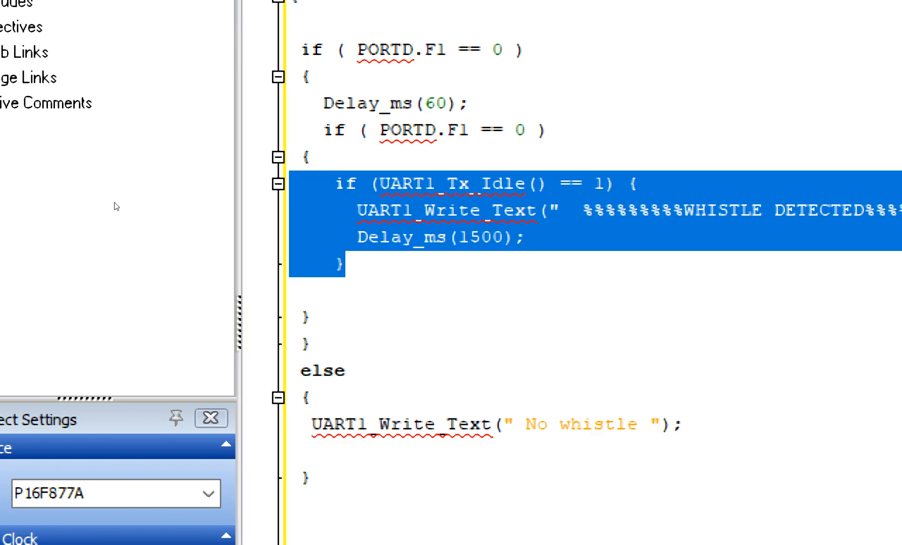
scroll(down, 3)
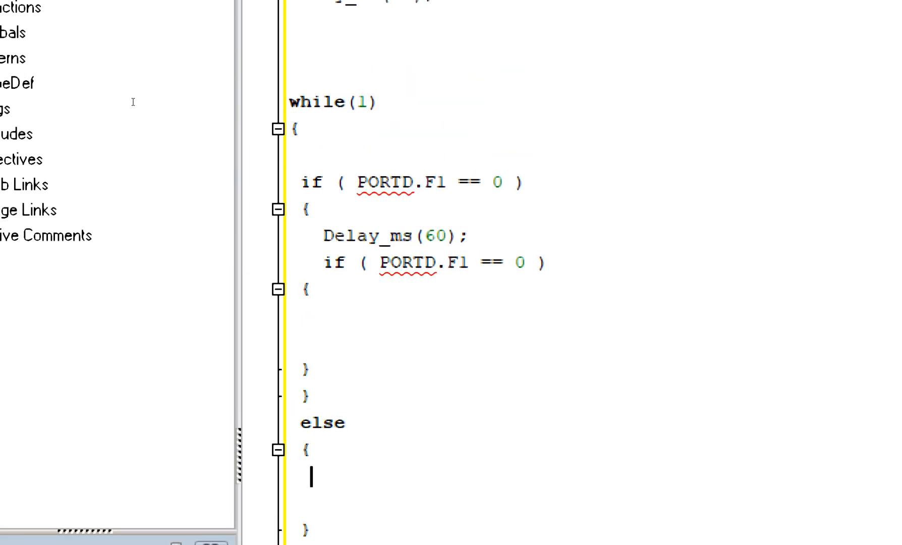
scroll(up, 3)
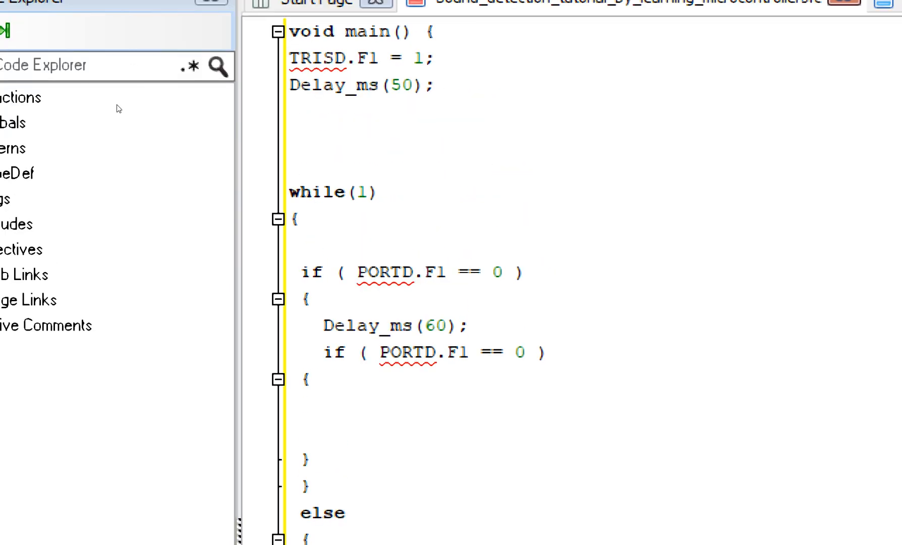
click(293, 113)
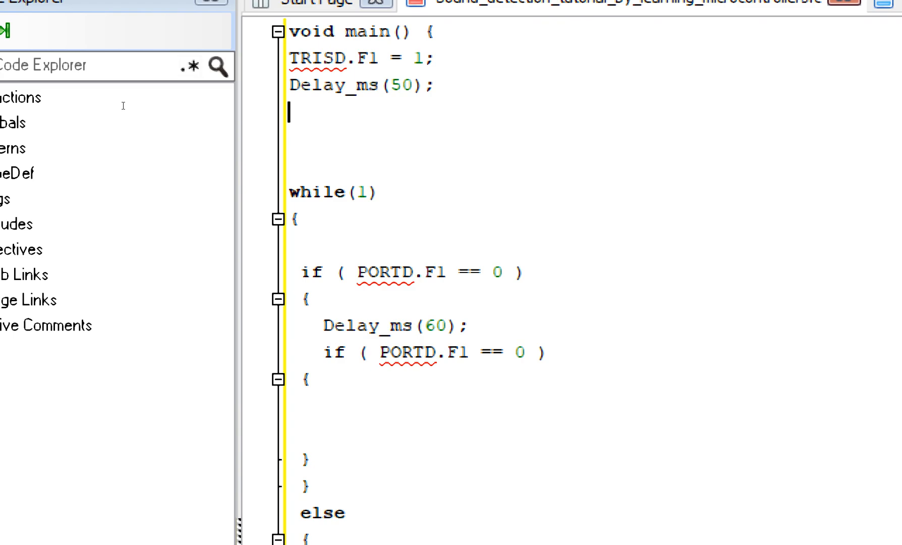
- Set RB7 as output with TRISB.F7 = 0; before the while loop
text(TR)
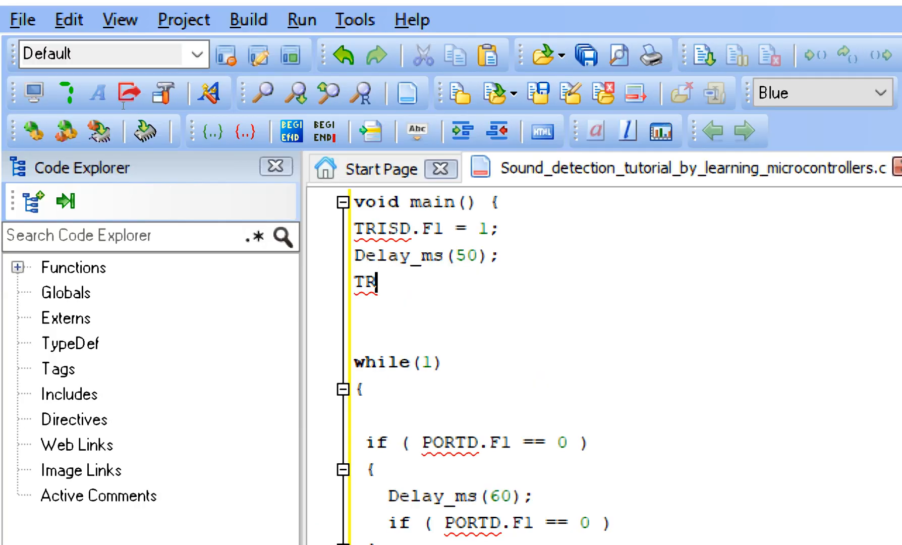
text(ISB.F)
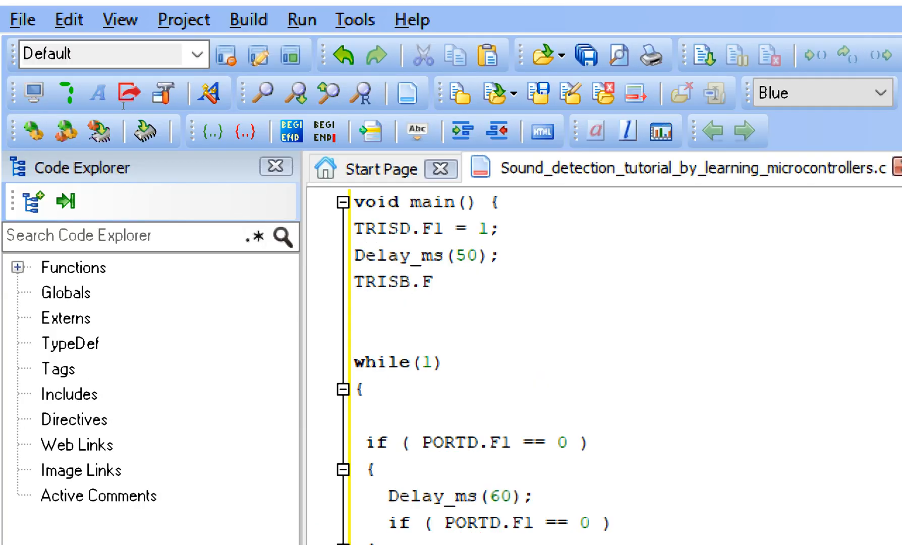
text(7)
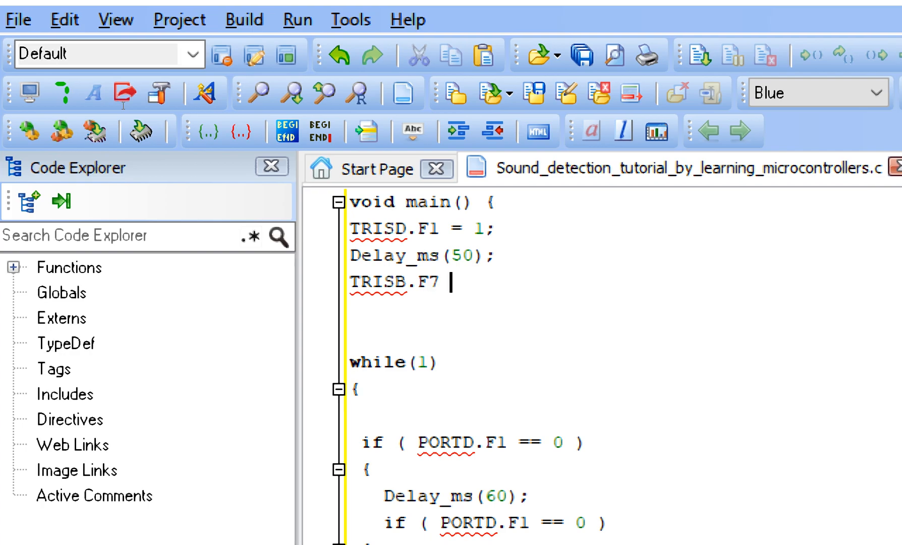
text(= 0;)
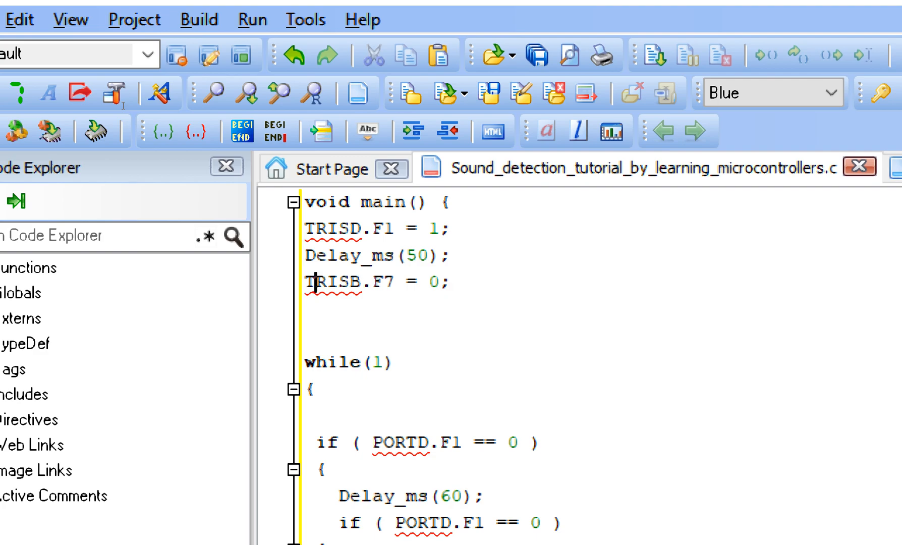
double_click(395, 282)
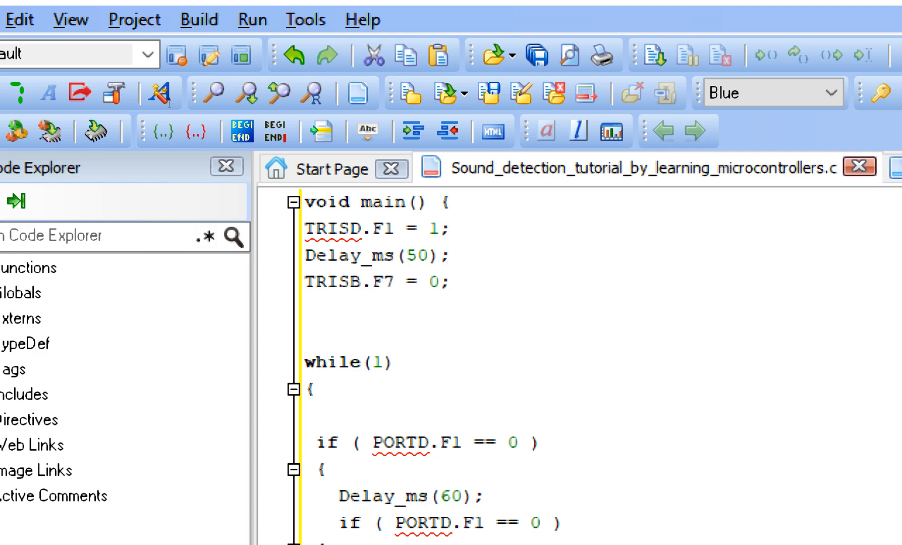
double_click(376, 282)
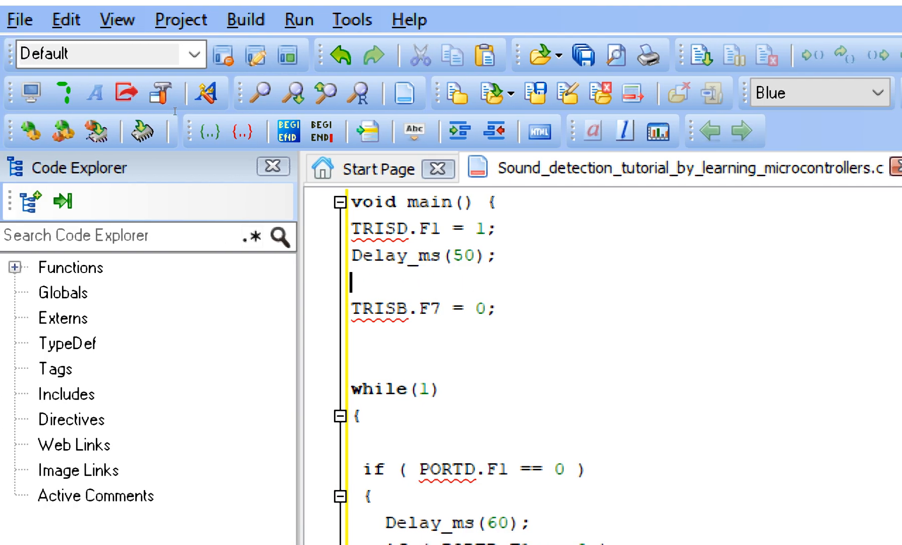
click(487, 257)
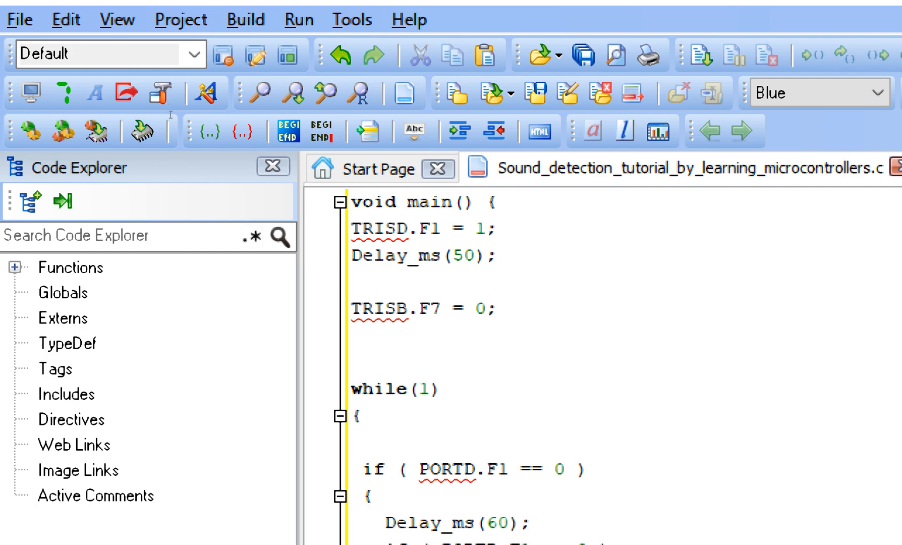
- Drive the LED low with PORTB.F7 = 0; followed by Delay_ms(50);
text(PORT)
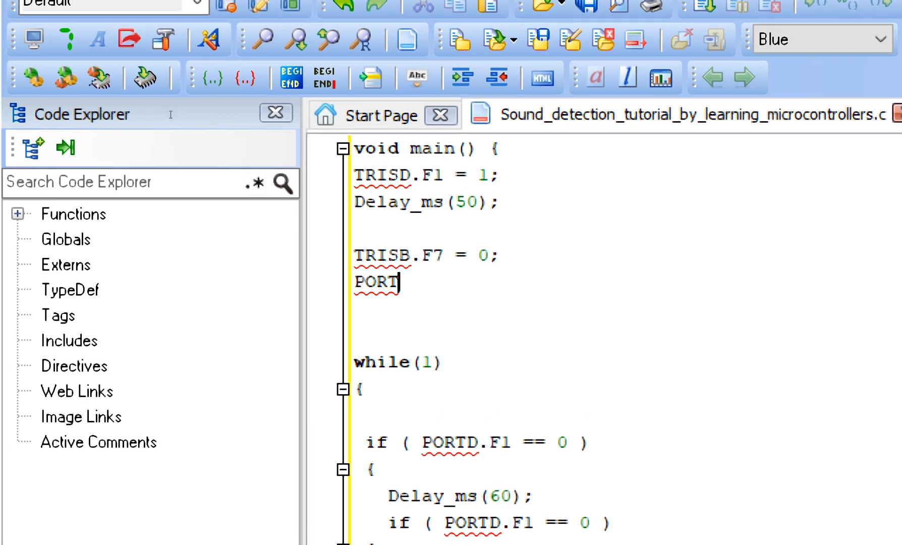
text(B.F7)
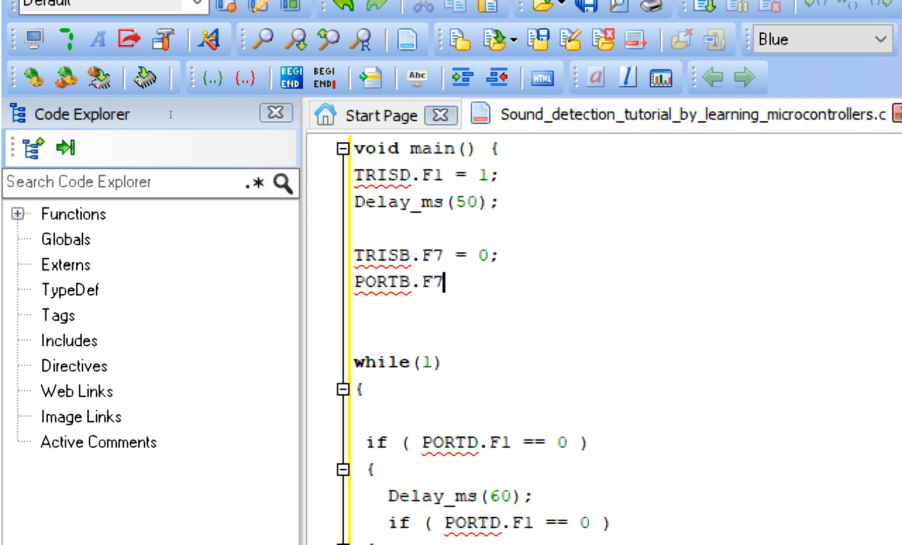
text(= 0;)
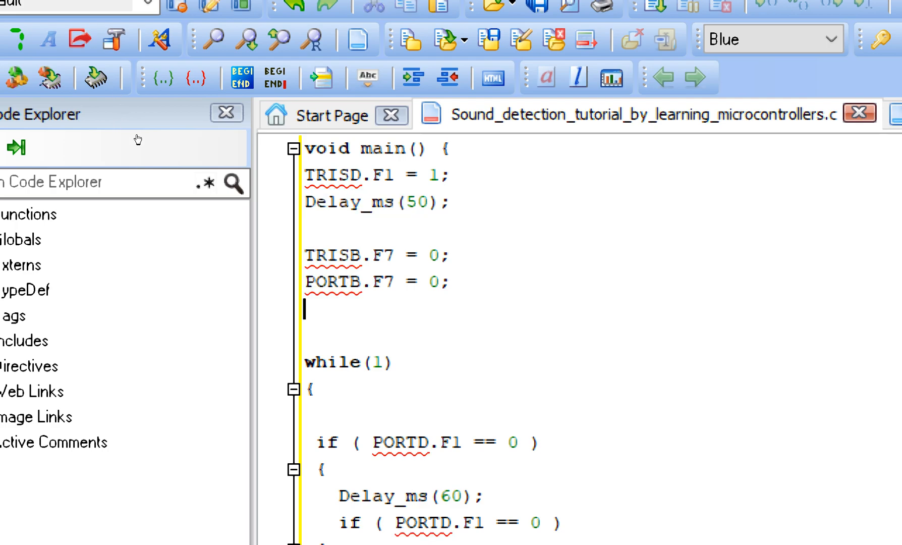
text(Delay_ms(50);)
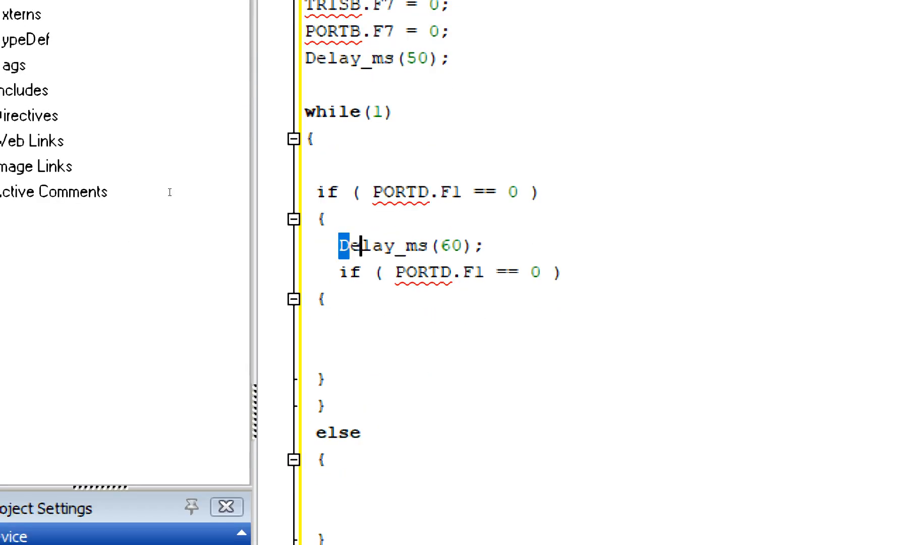
double_click(443, 191)
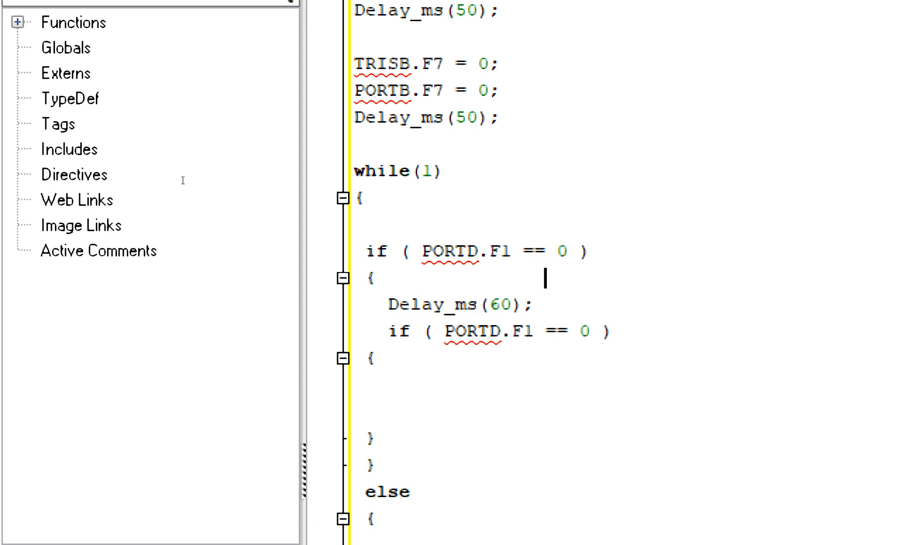
mouse_move(189, 175)
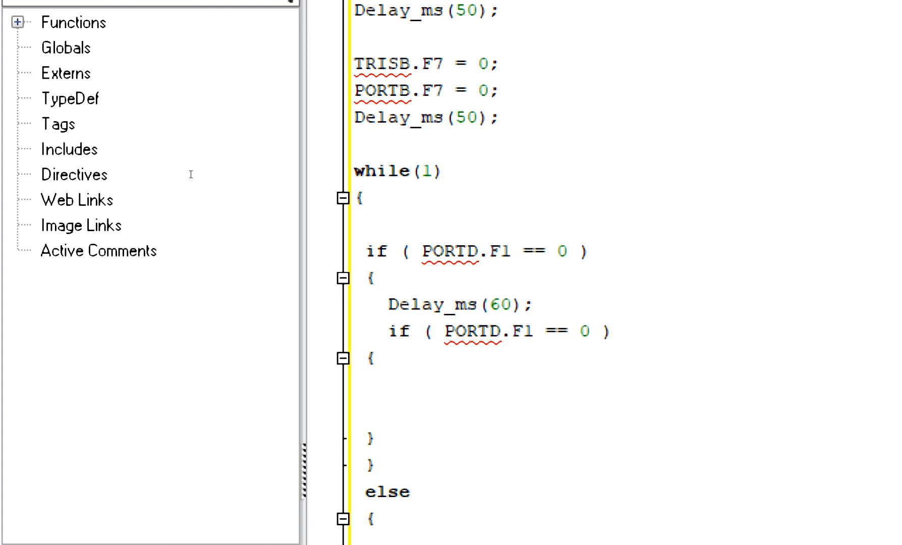
click(569, 251)
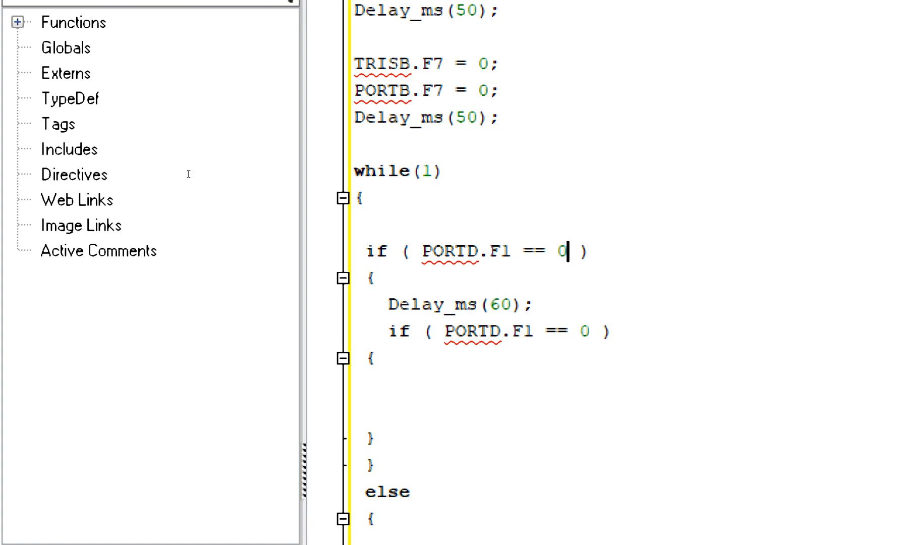
double_click(568, 251)
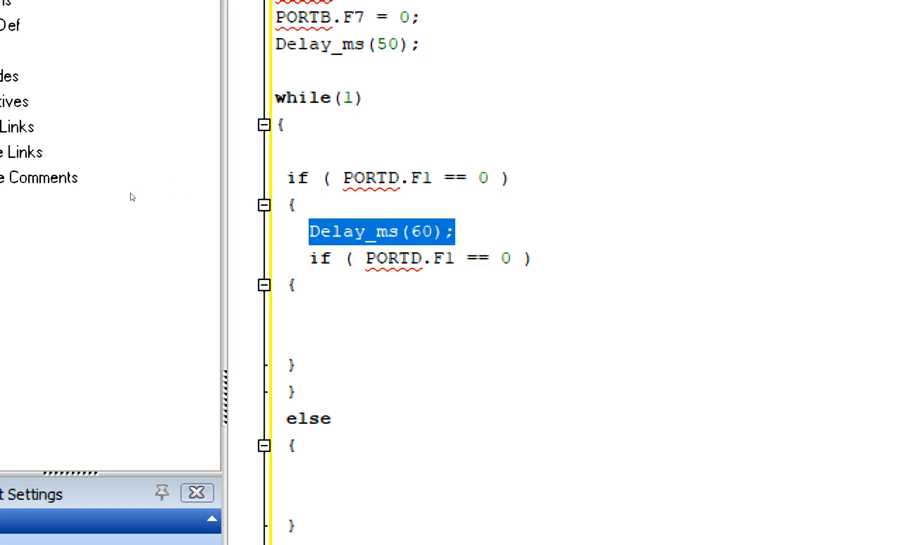
click(432, 314)
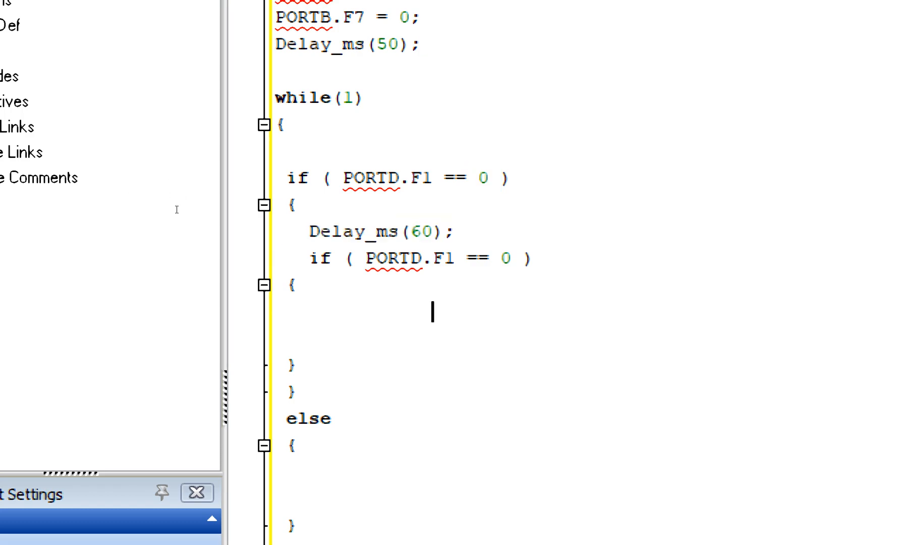
click(342, 258)
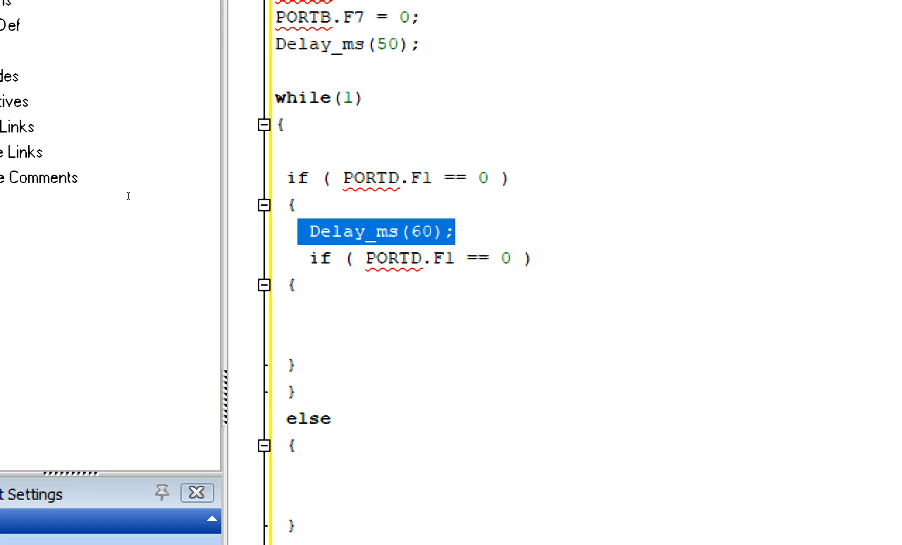
click(474, 231)
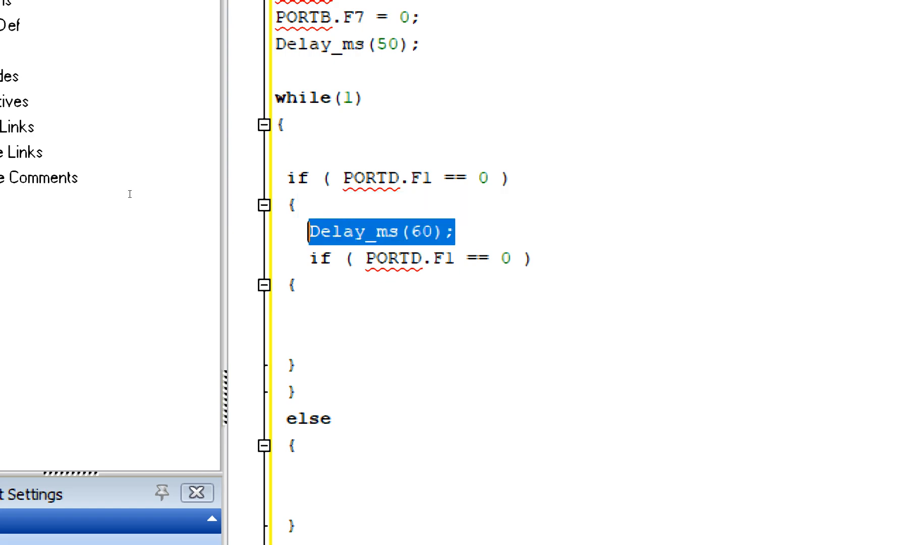
click(369, 257)
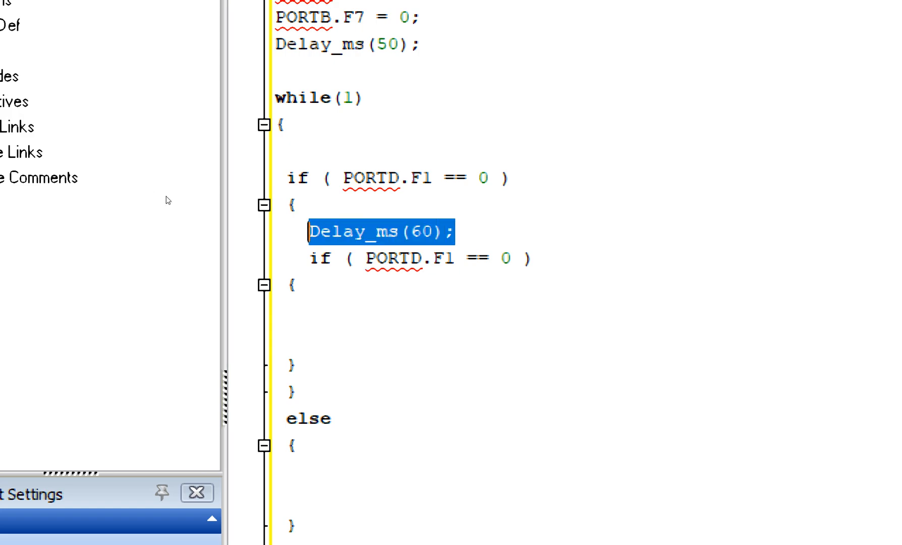
double_click(418, 231)
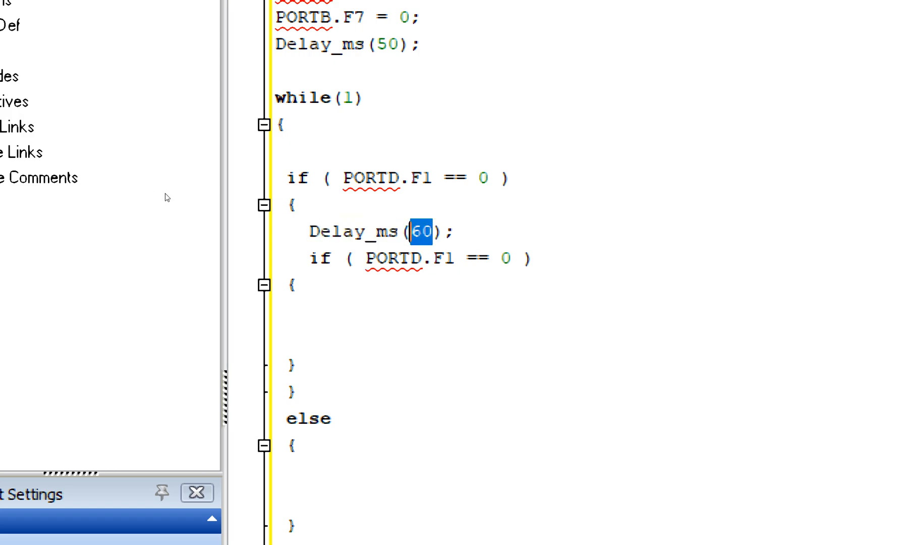
click(431, 257)
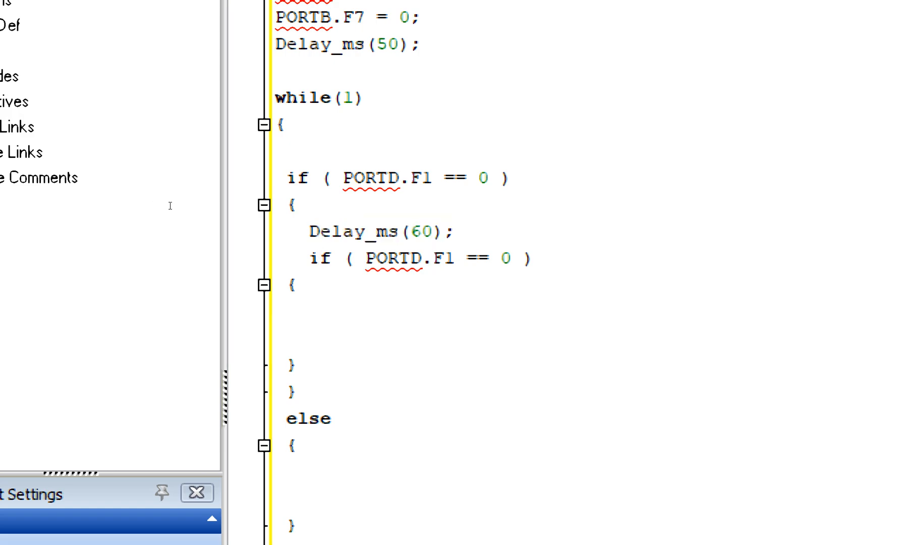
double_click(372, 231)
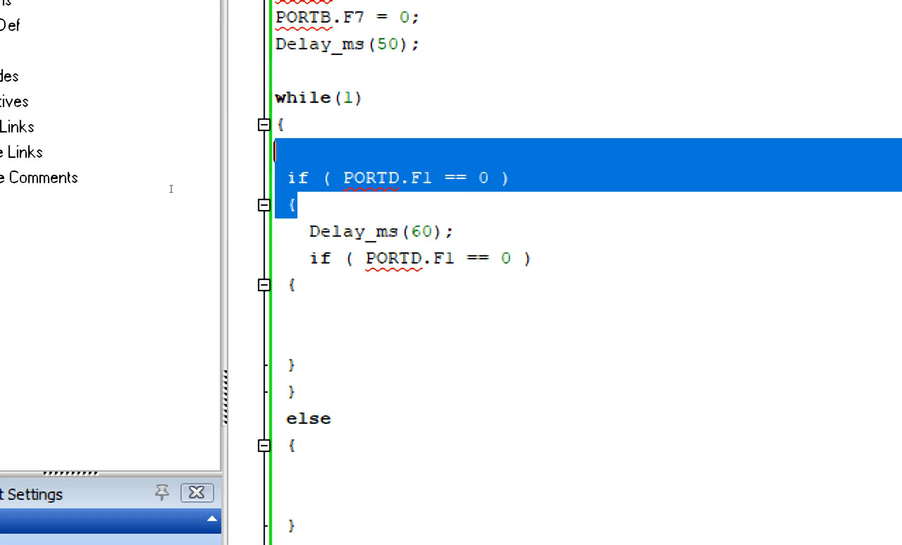
click(308, 286)
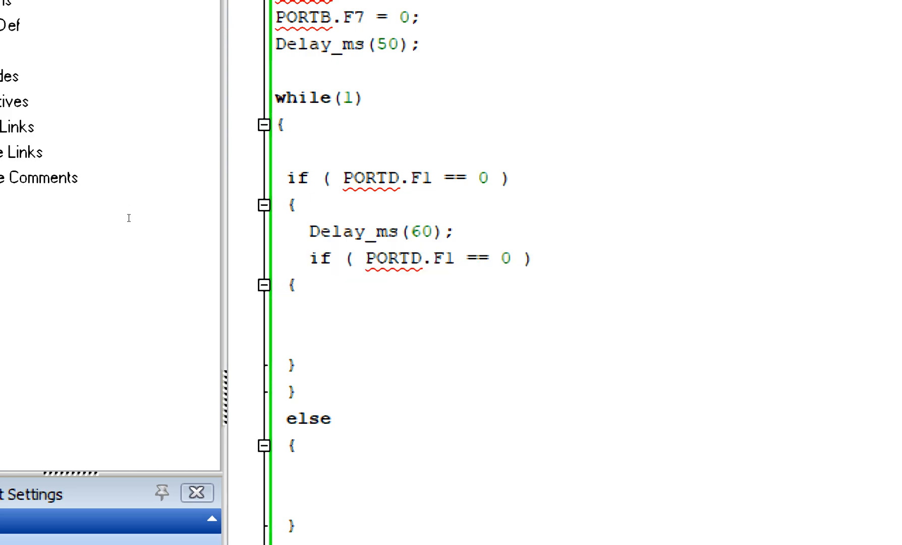
- Make the sound branch set PORTB.F7 = 1; and hold it with Delay_ms(3000);
text(PORTB.F7 = 0;)
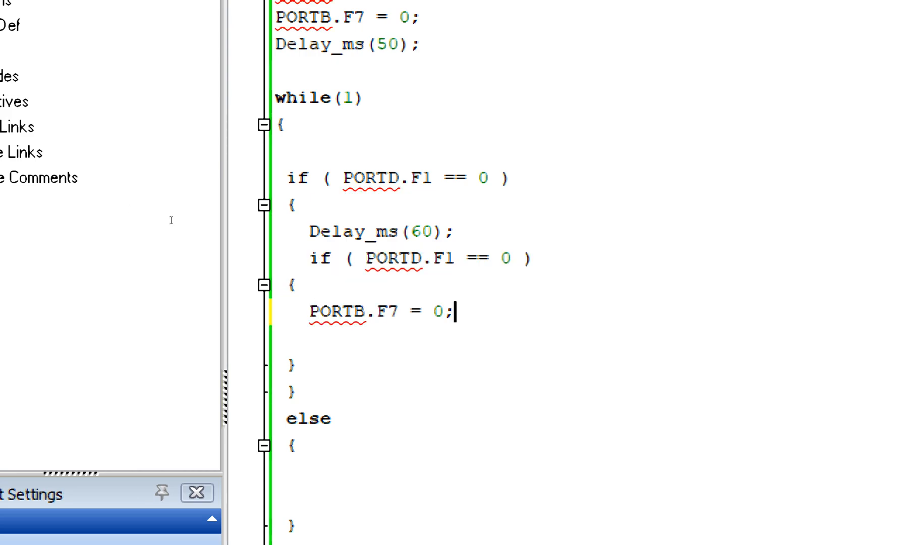
text(1)
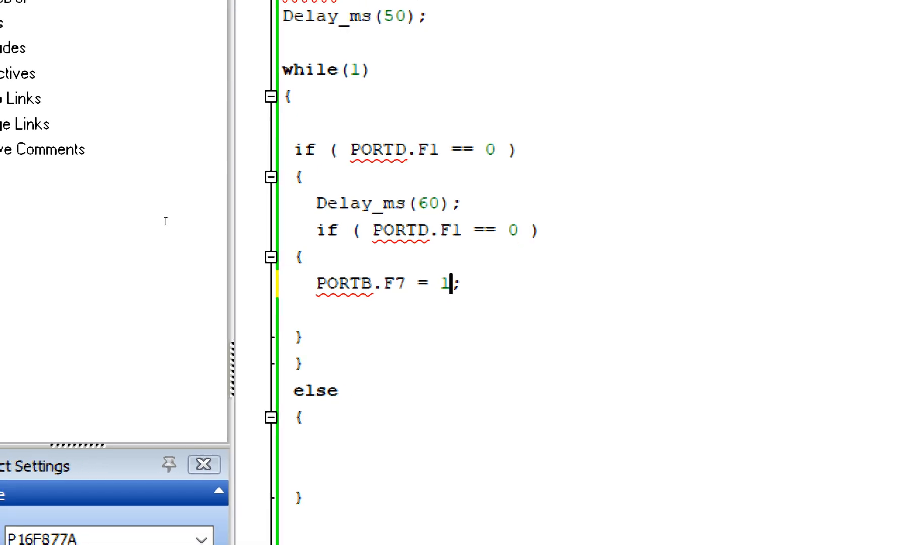
mouse_move(130, 223)
text(De)
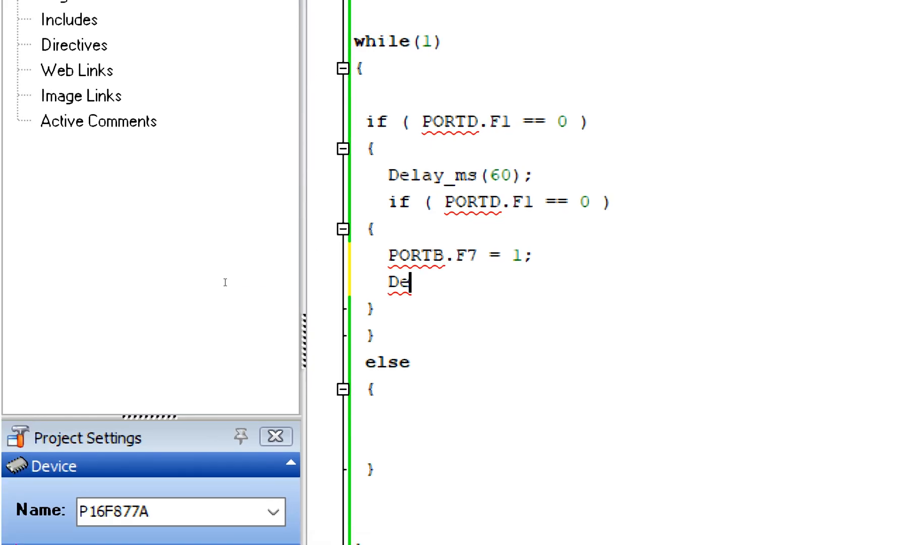
text(lay)
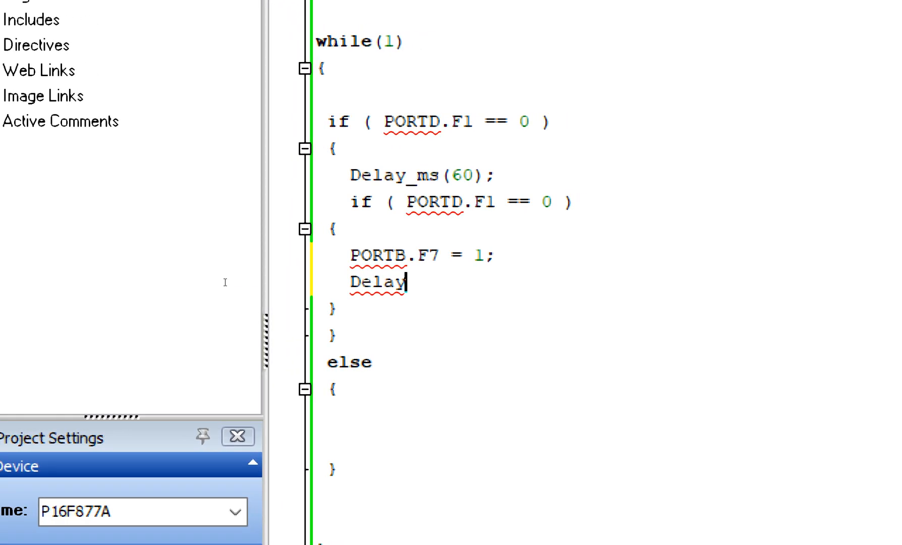
text(_ms(3000)
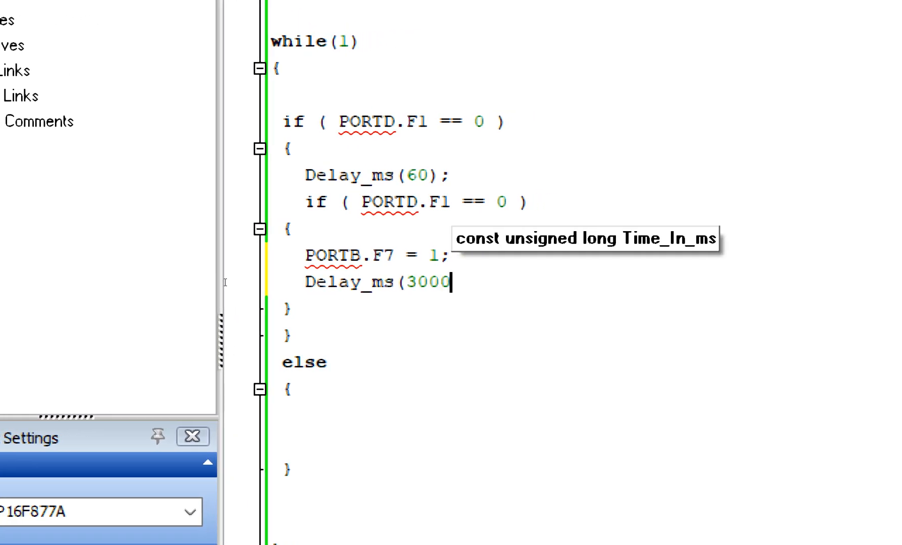
scroll(up, 3)
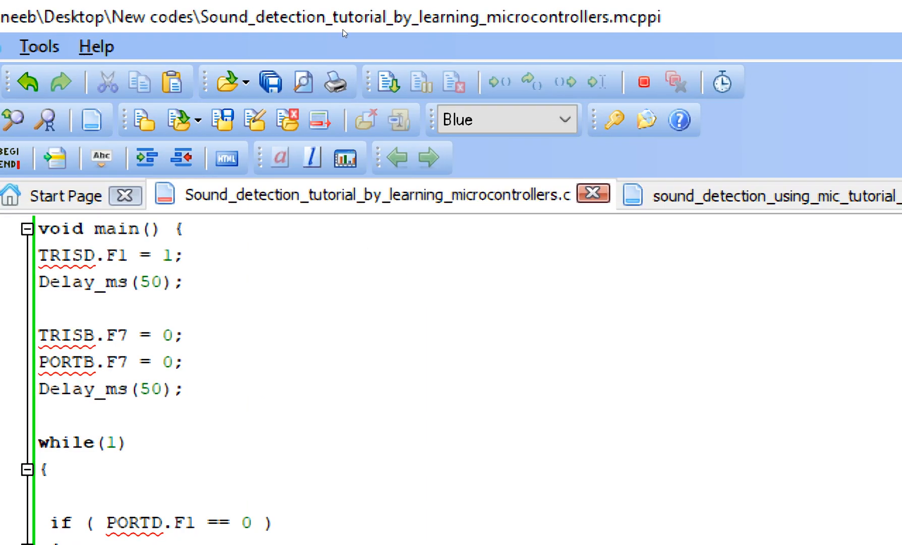
scroll(down, 3)
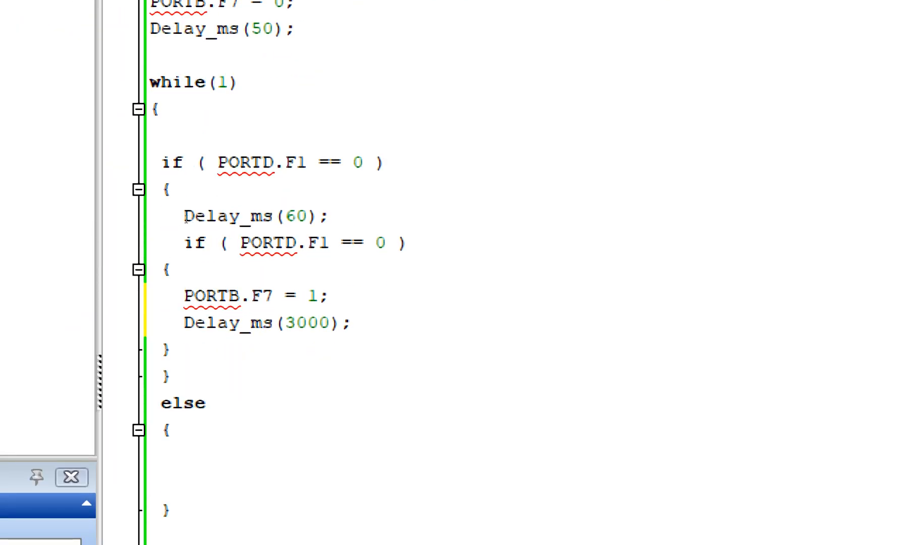
- Fill the else block with PORTB.F7 = 0; and build the project
double_click(255, 296)
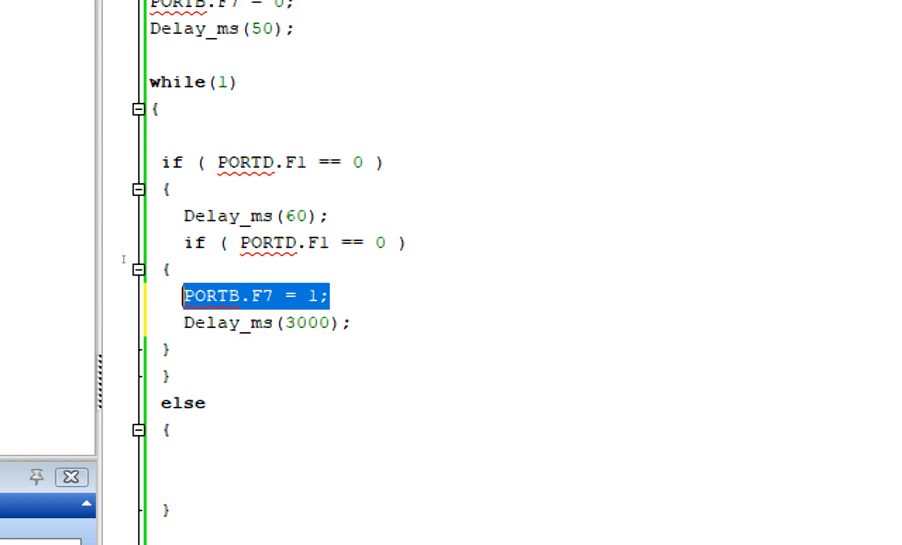
scroll(down, 3)
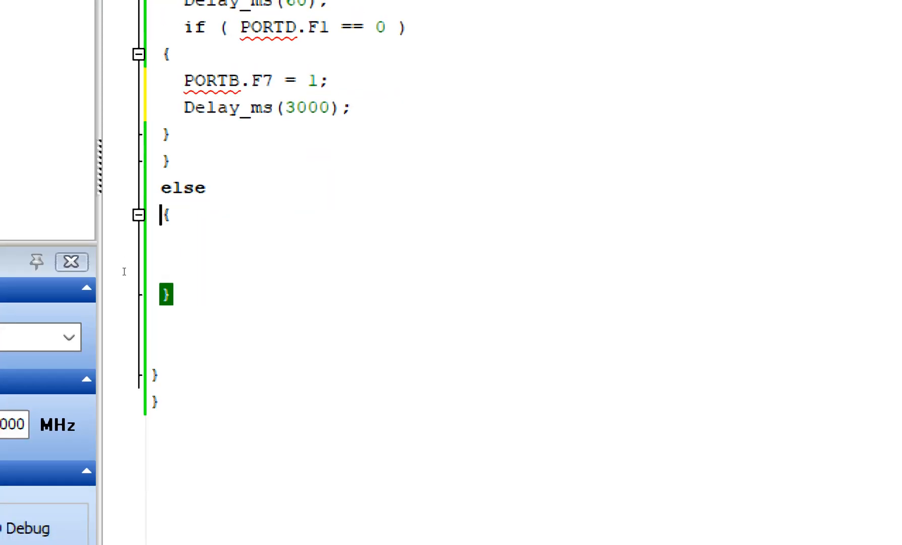
text(PORTB.F7 = 1;)
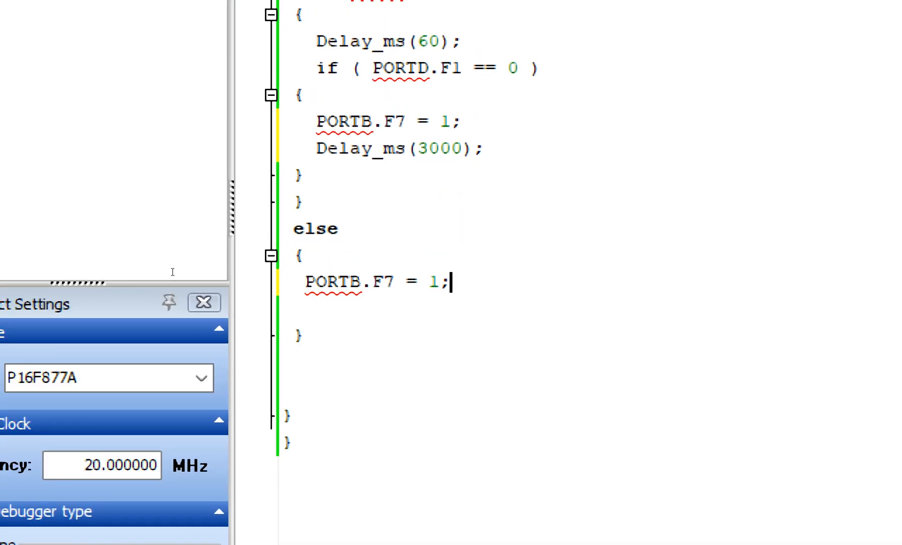
text(0)
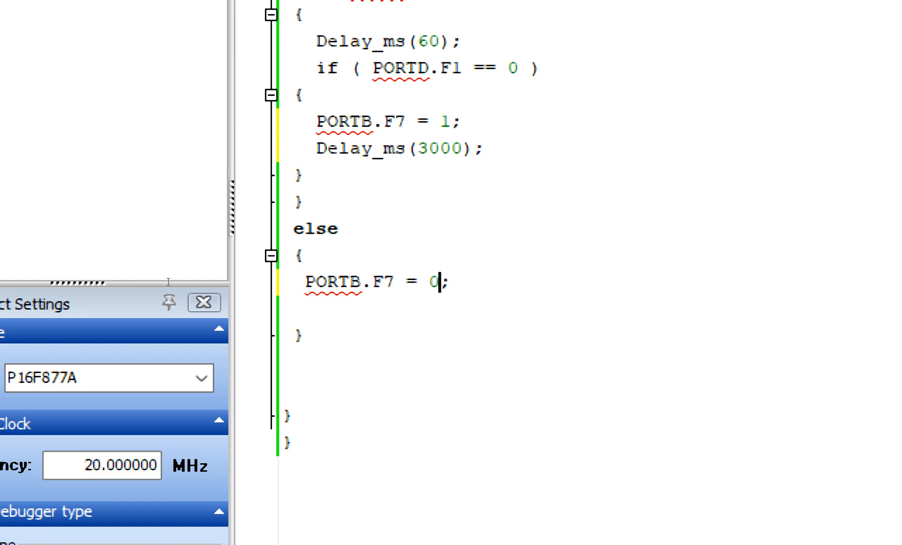
key(Return)
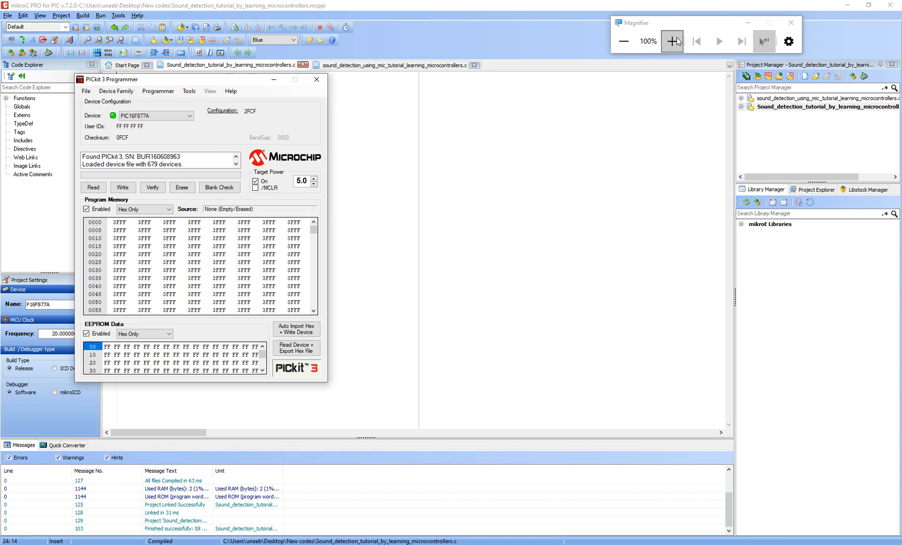
- Import the compiled hex in PICkit 3 and write it to the PIC16F877A
click(672, 40)
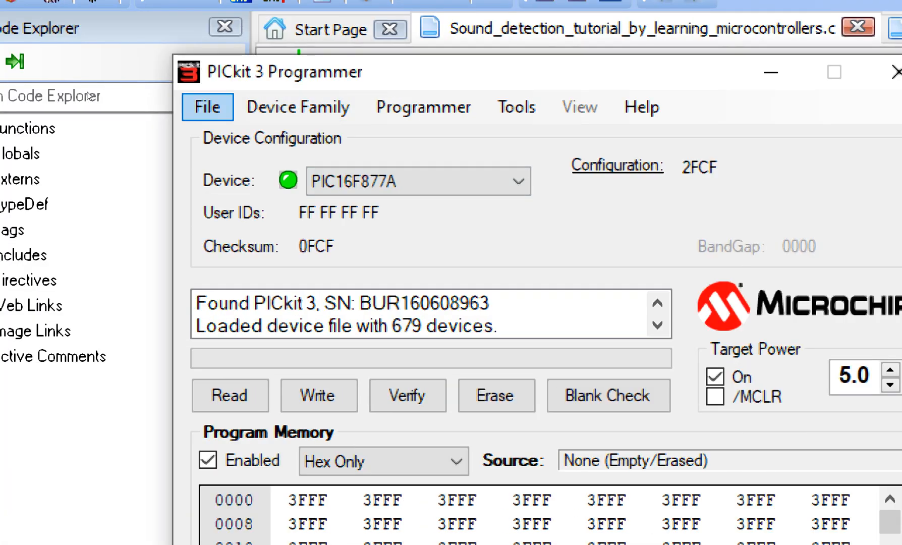
click(207, 107)
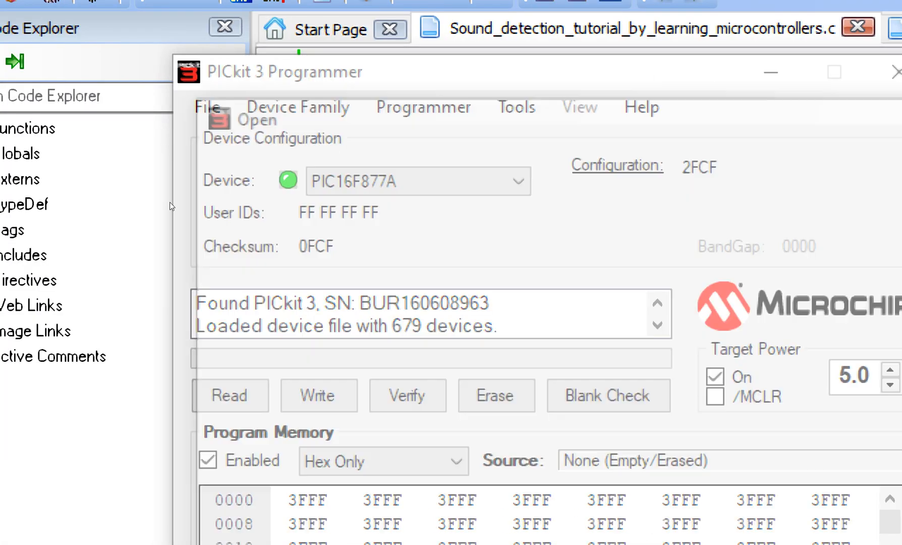
click(253, 120)
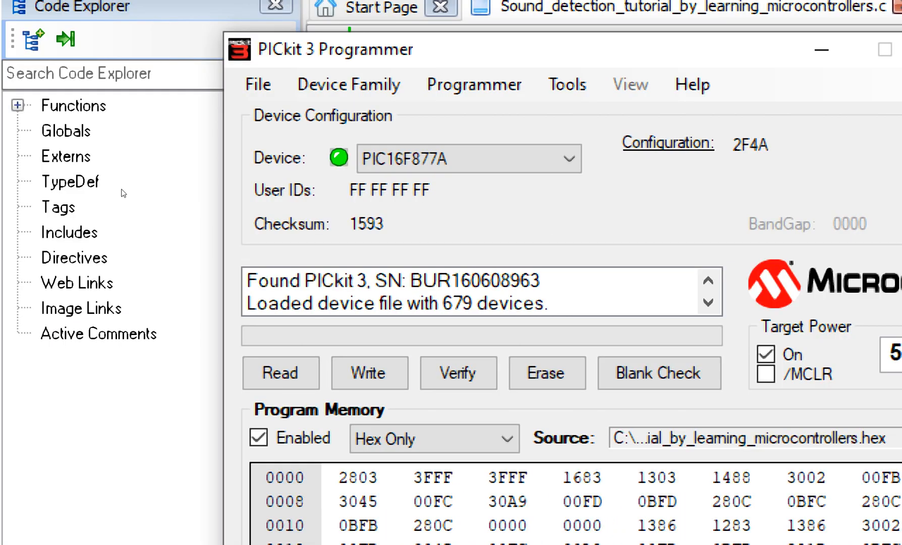
click(368, 374)
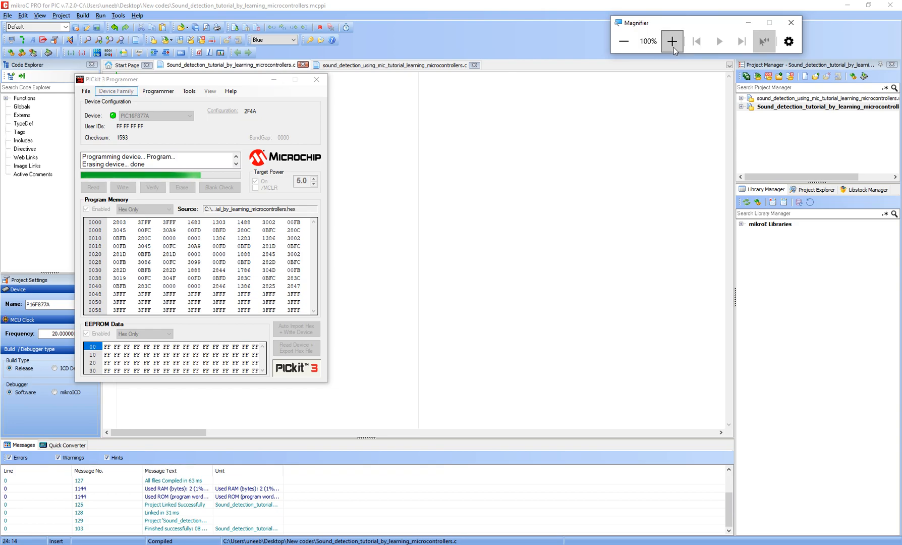
click(671, 41)
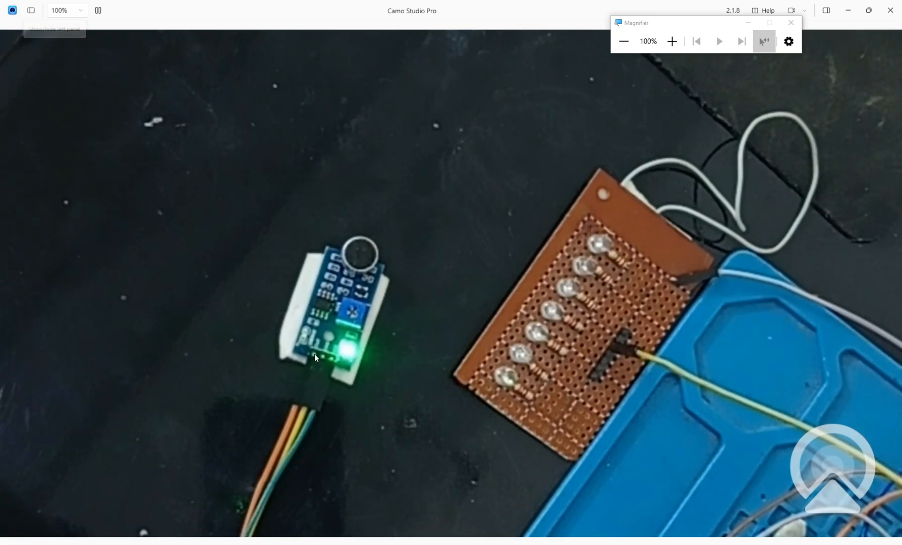
mouse_move(677, 331)
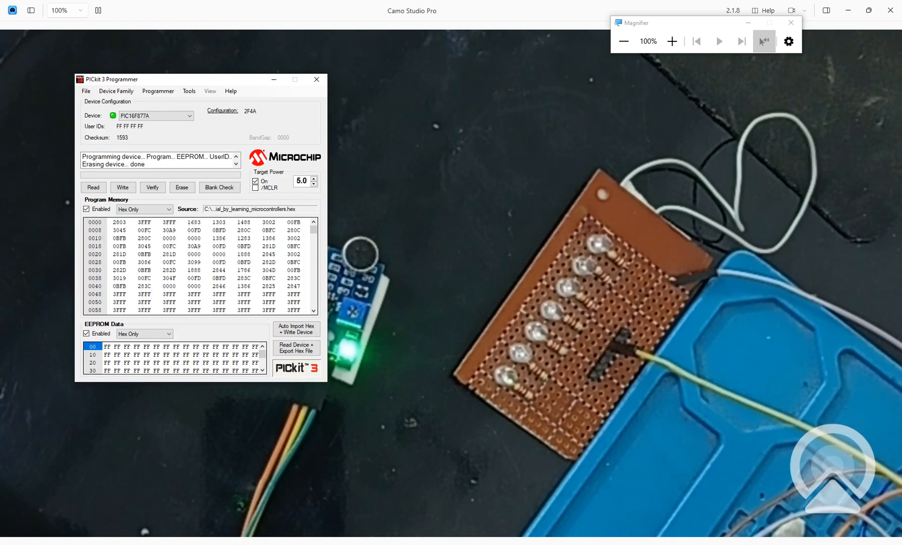
- Switch to Camo Studio Pro's webcam view of the sound sensor and LED board
click(671, 41)
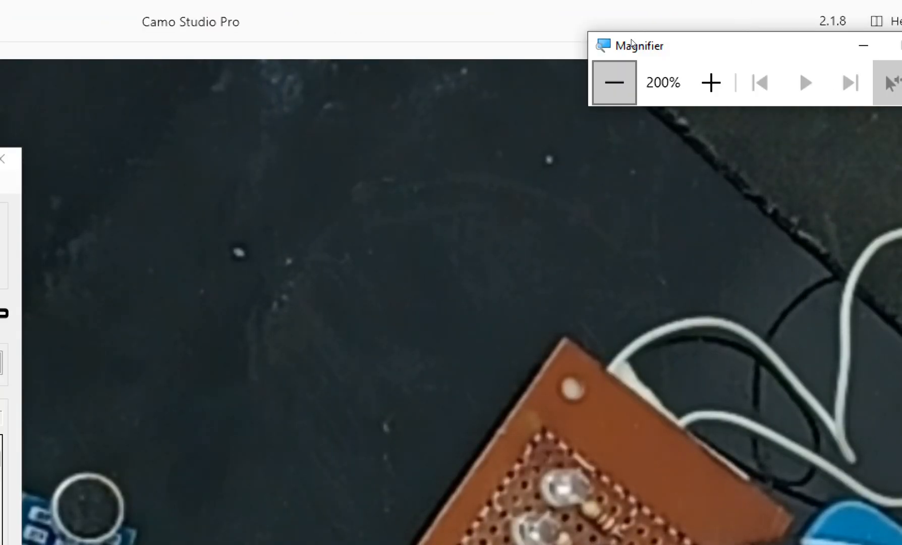
click(614, 83)
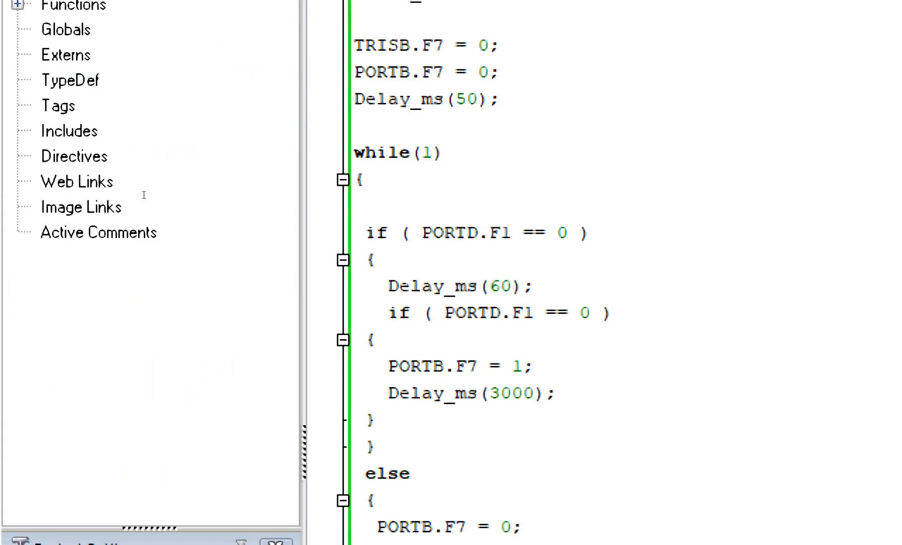
double_click(458, 286)
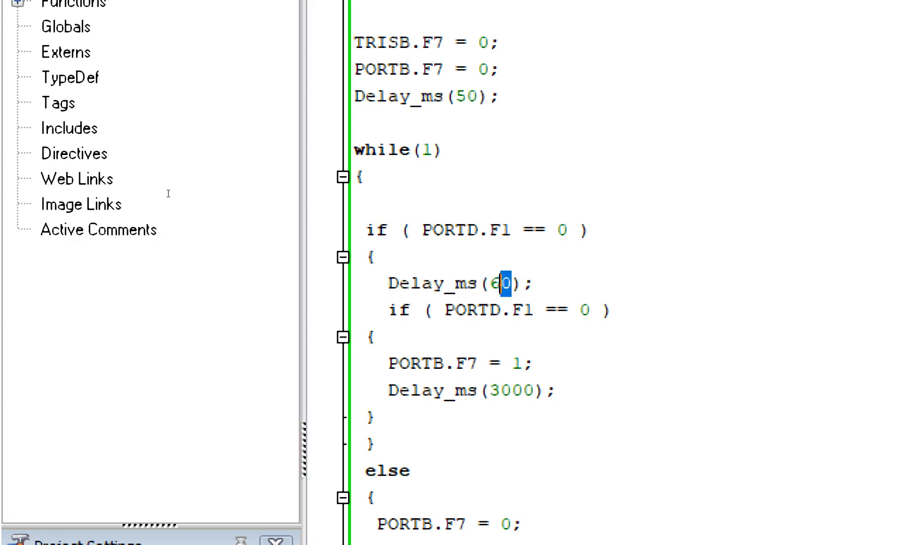
- Raise the first debounce Delay_ms from 60 to 200 ms and rebuild the project successfully
text(2)
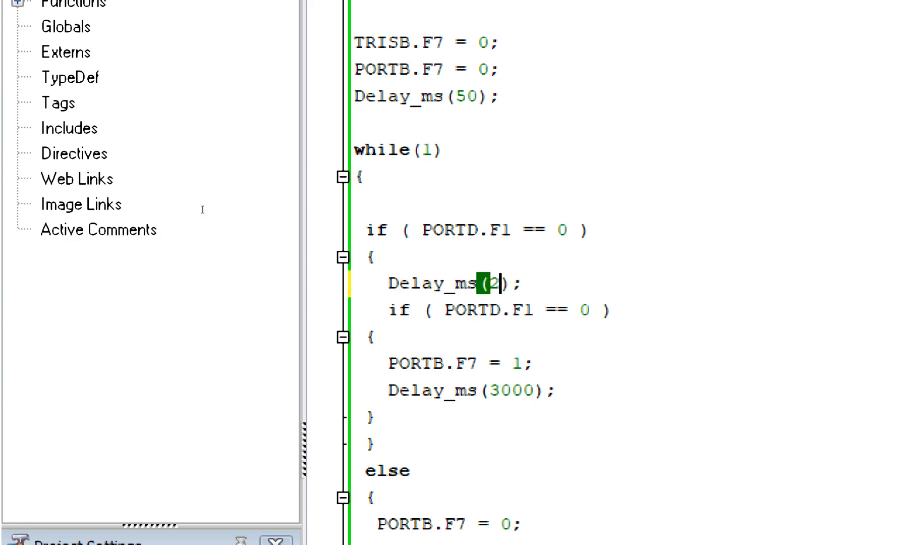
text(00)
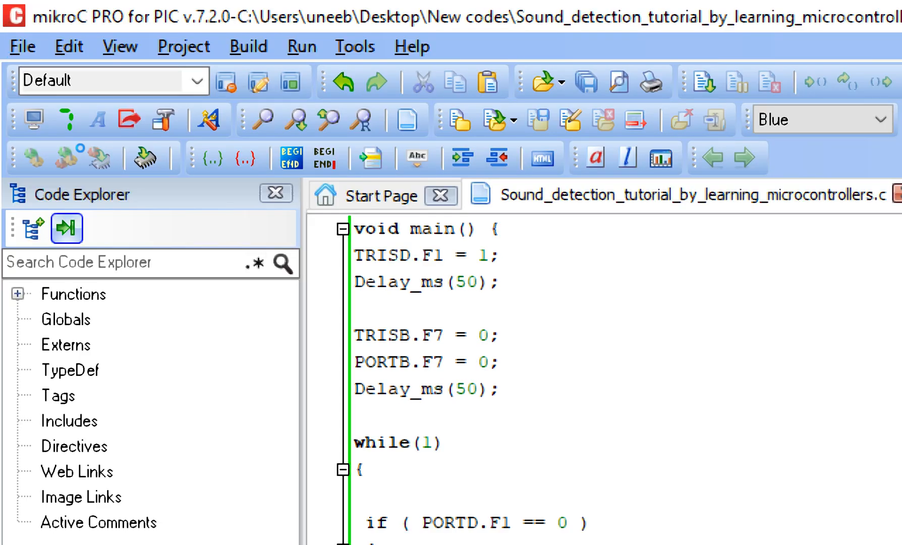
scroll(down, 3)
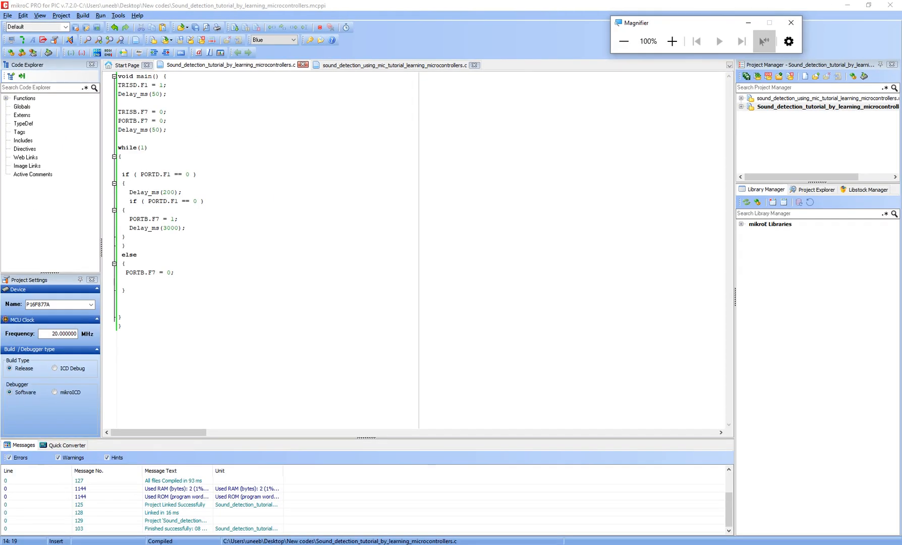
click(671, 40)
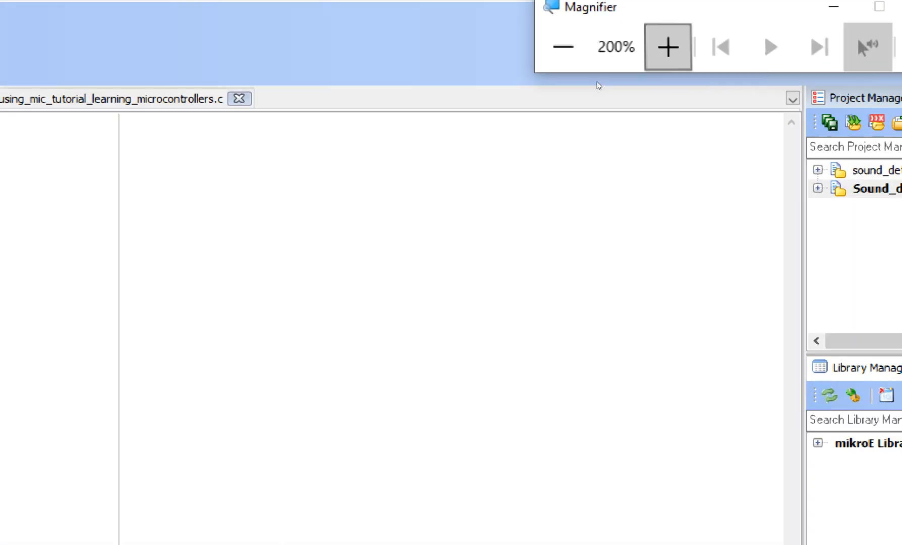